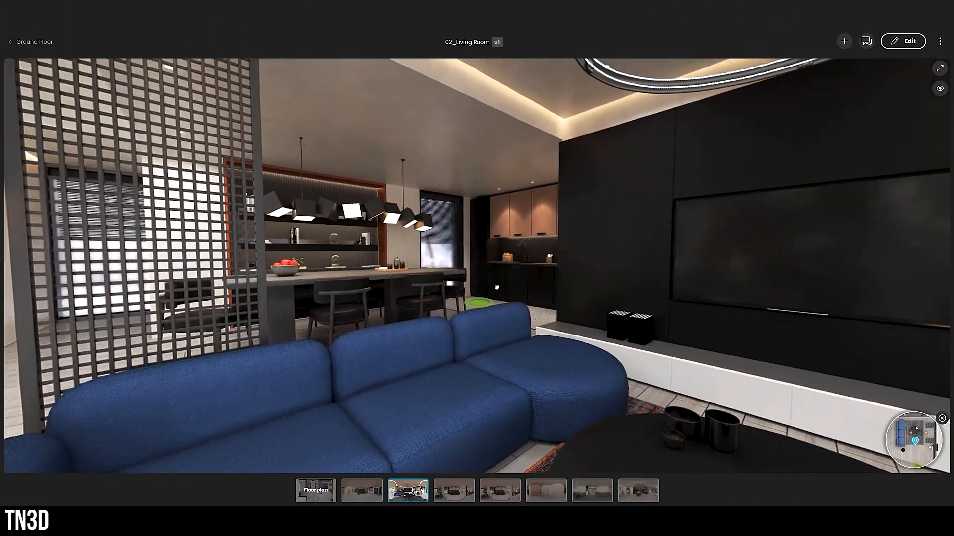
Step: Leave the Living Room tour viewer and show the Discover Chaos Cloud welcome page
{"action": "left_click", "coordinate": [453, 491]}
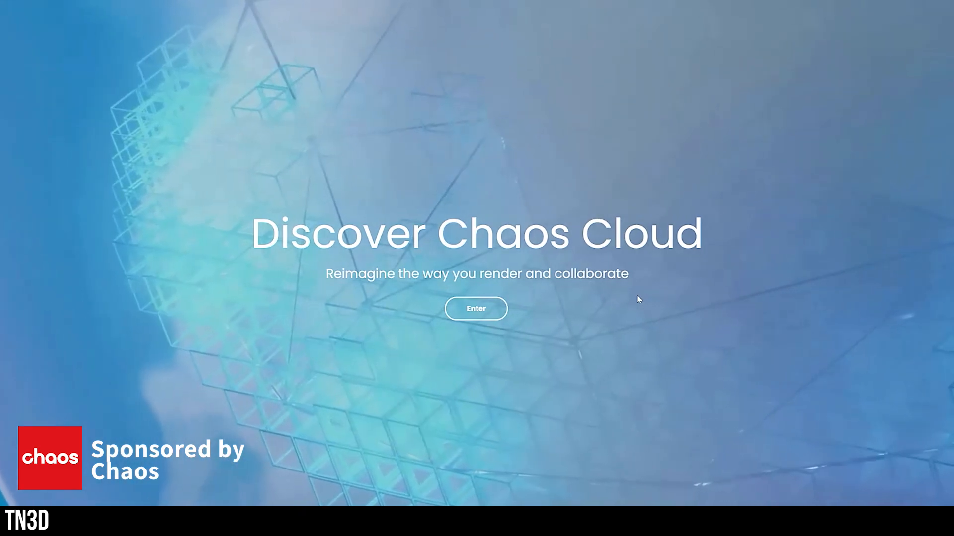
{"action": "mouse_move", "coordinate": [480, 318]}
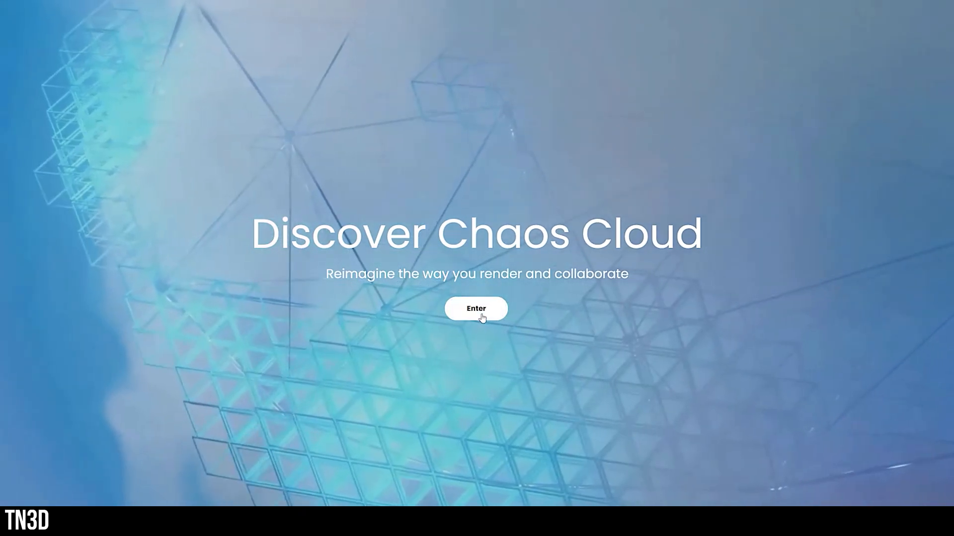
Step: Enter the Chaos Cloud site and browse the Present, Review and Render overview
{"action": "left_click", "coordinate": [476, 308]}
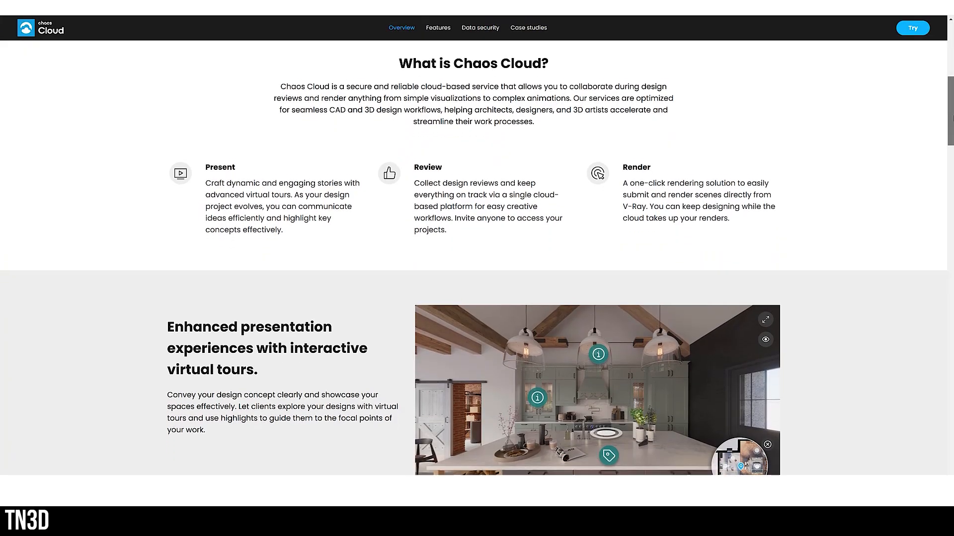
{"action": "scroll", "scroll_direction": "down", "scroll_amount": 3}
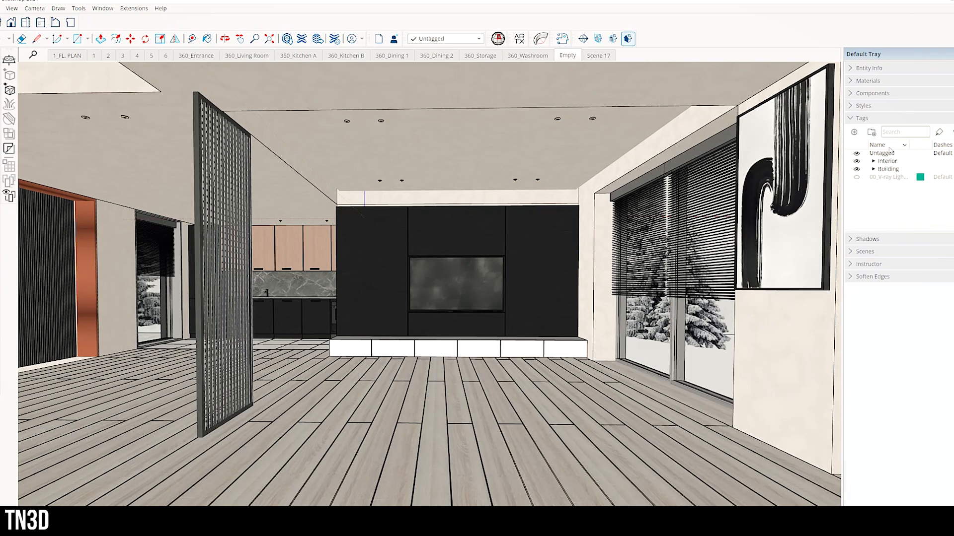
Step: Switch to the panorama scene view of the living and kitchen area
{"action": "left_click", "coordinate": [872, 161]}
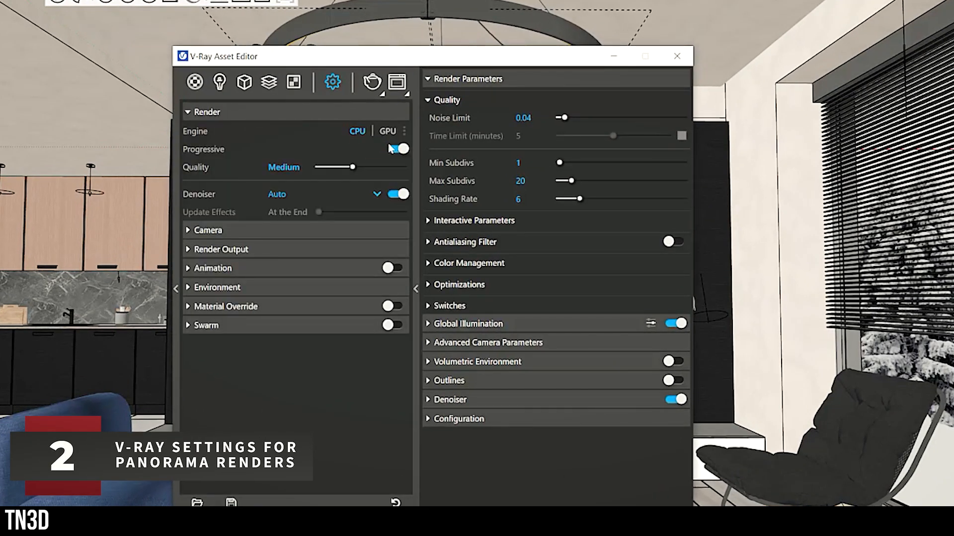
Step: Turn off Progressive rendering and raise Quality to High
{"action": "left_click", "coordinate": [397, 149]}
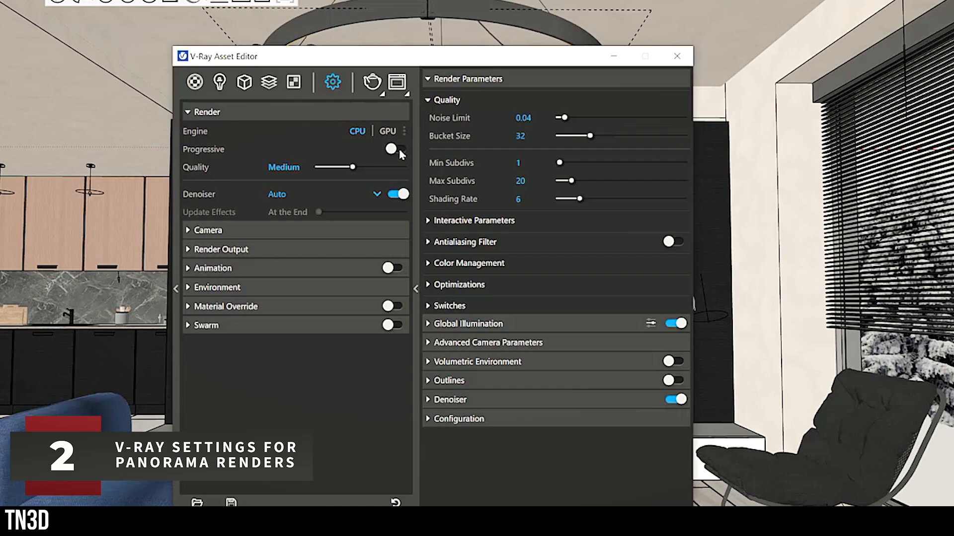
{"action": "left_click", "coordinate": [391, 149]}
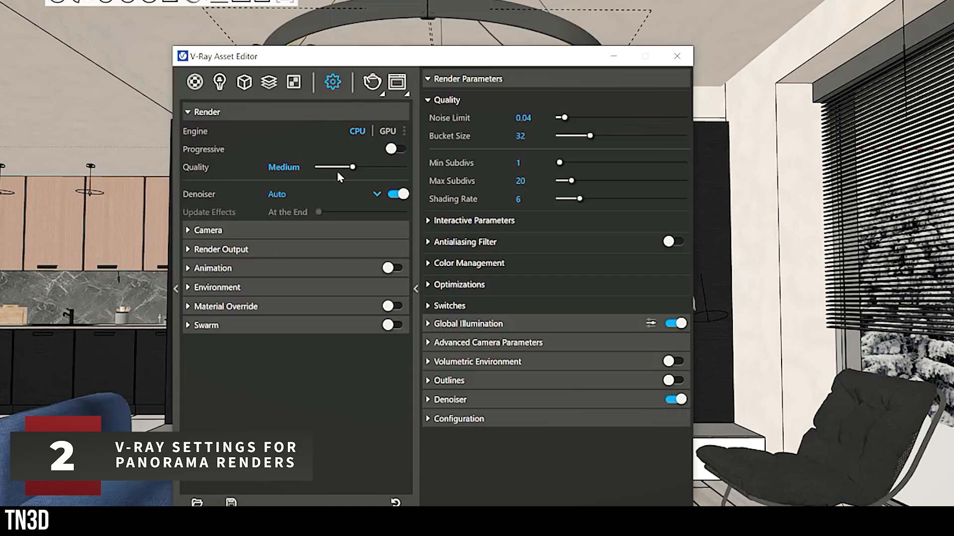
{"action": "left_click_drag", "start_coordinate": [353, 167], "coordinate": [371, 167]}
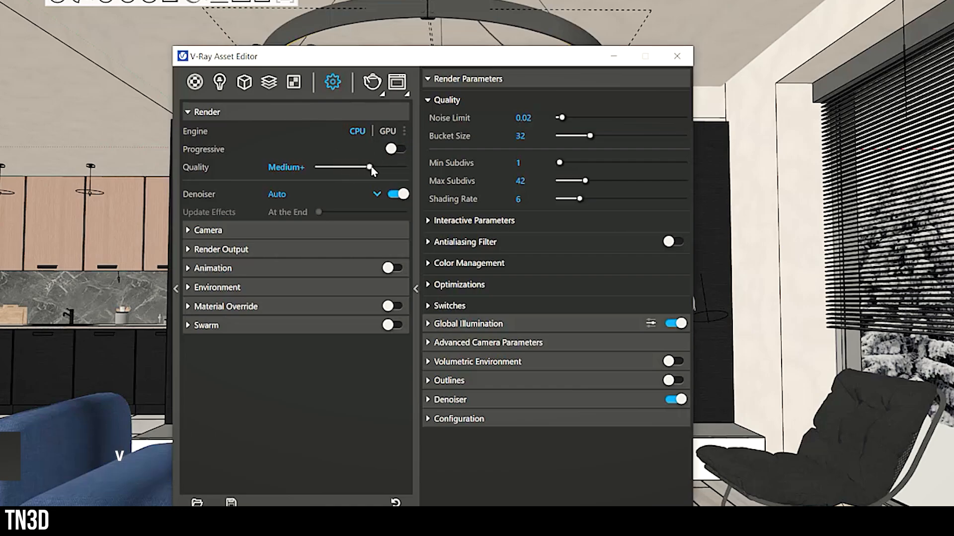
{"action": "left_click_drag", "start_coordinate": [369, 167], "coordinate": [387, 167]}
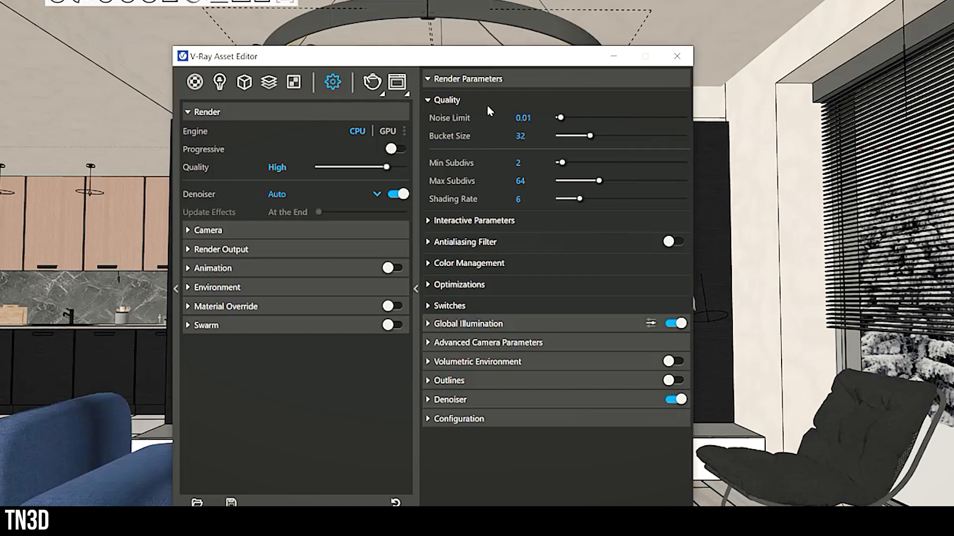
{"action": "left_click", "coordinate": [188, 111]}
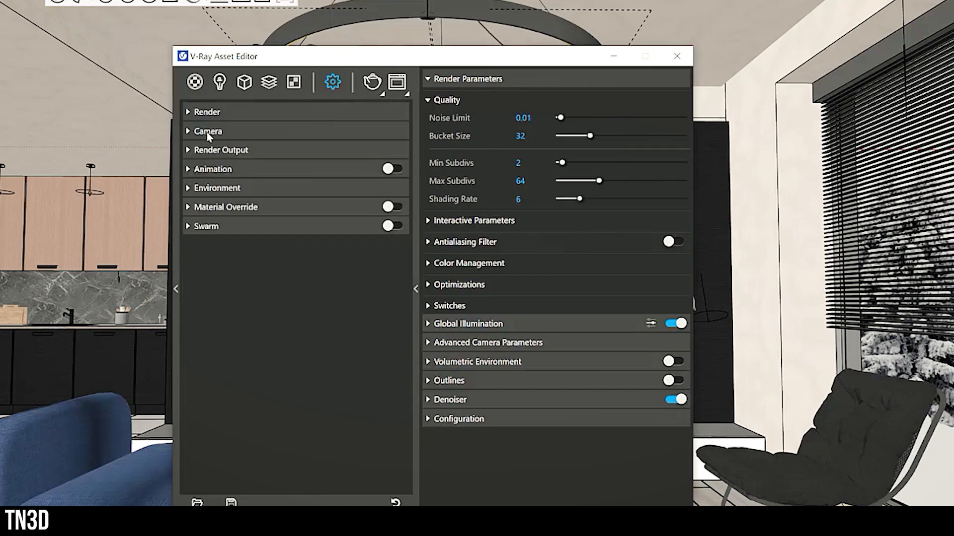
Step: Set Camera Type to VR Spherical Panorama with a 5500 by 2750 output size
{"action": "left_click", "coordinate": [209, 131]}
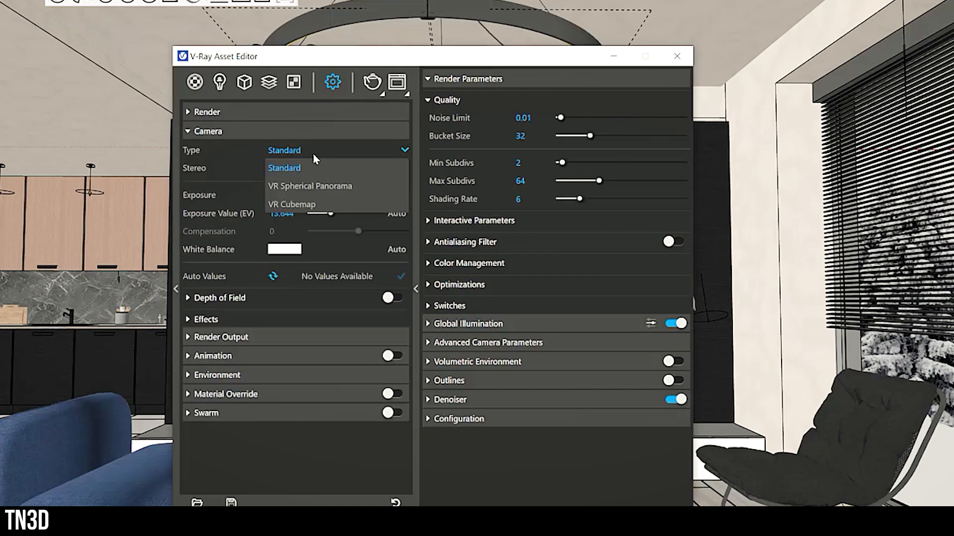
{"action": "left_click", "coordinate": [310, 185]}
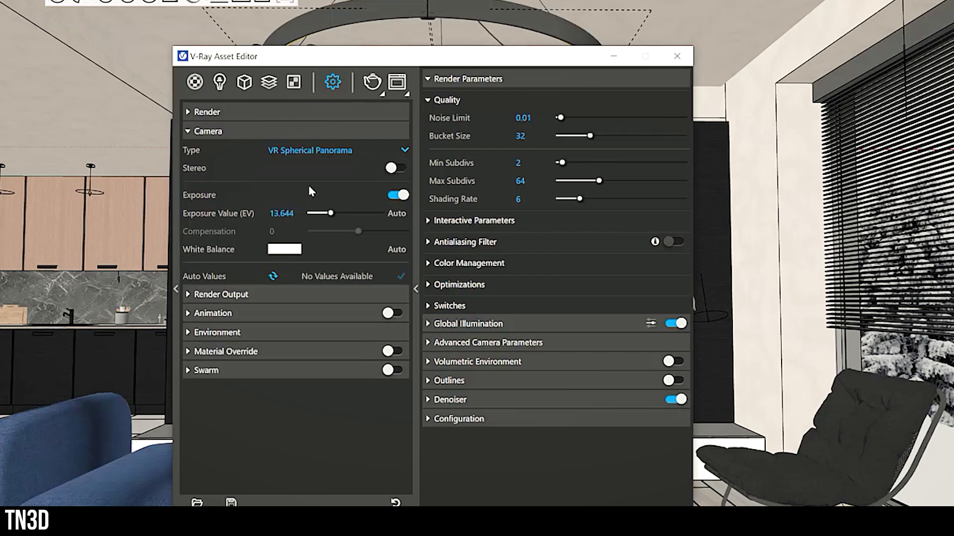
{"action": "left_click", "coordinate": [209, 131]}
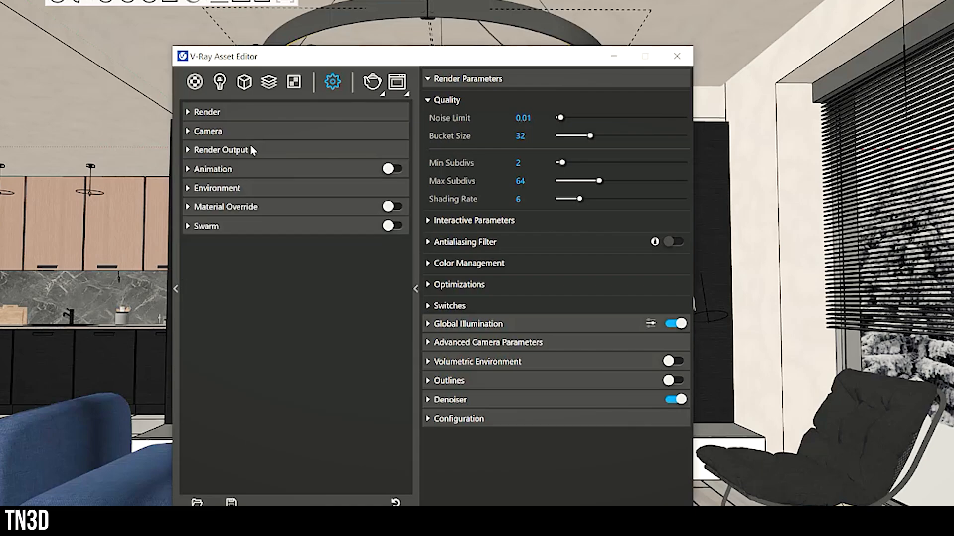
{"action": "left_click", "coordinate": [218, 149]}
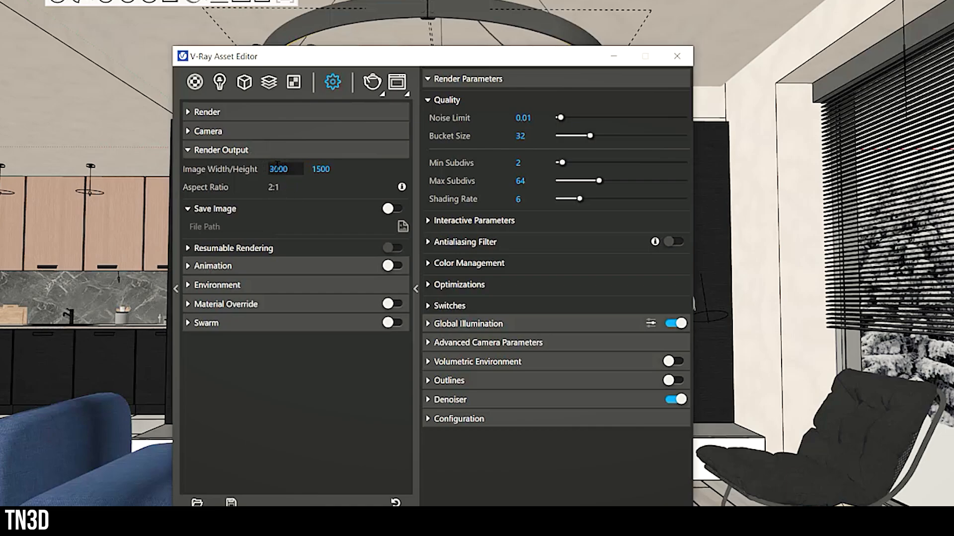
{"action": "type", "text": "500"}
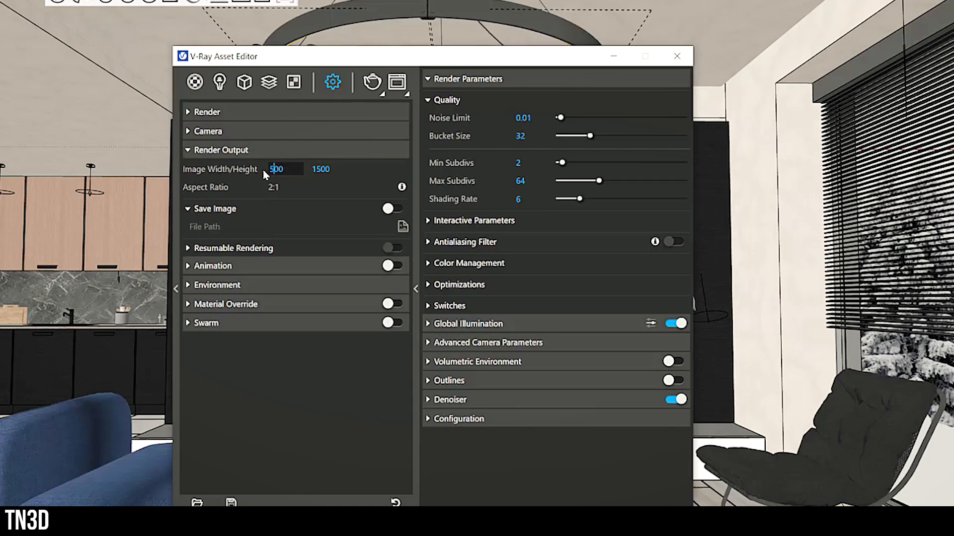
{"action": "type", "text": "5500"}
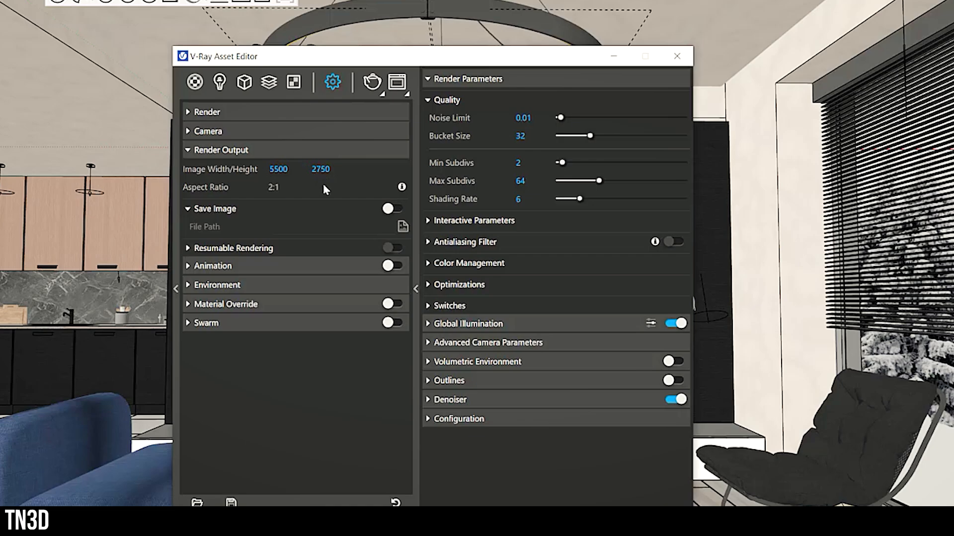
{"action": "left_click", "coordinate": [279, 169]}
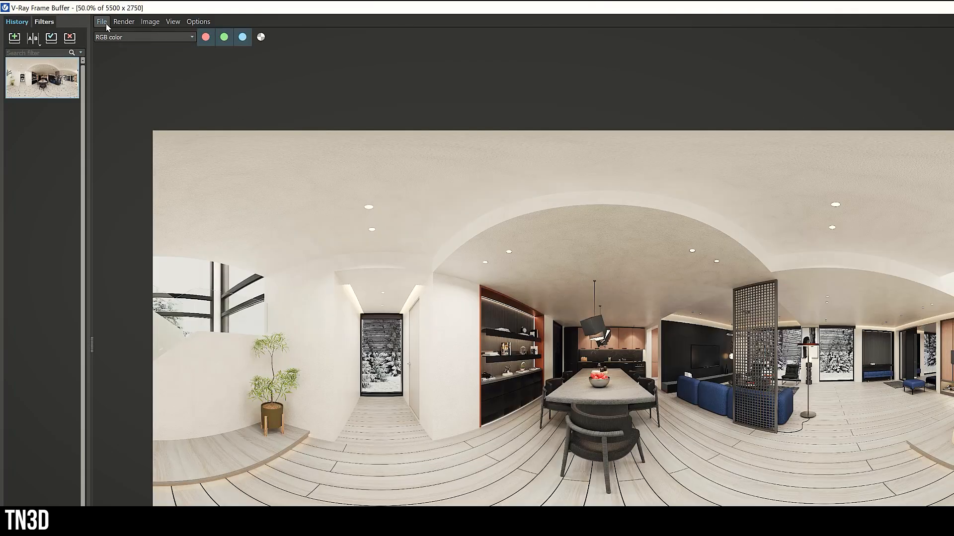
Step: Upload the rendered panorama from the Frame Buffer history to Chaos Collaboration
{"action": "left_click", "coordinate": [102, 22]}
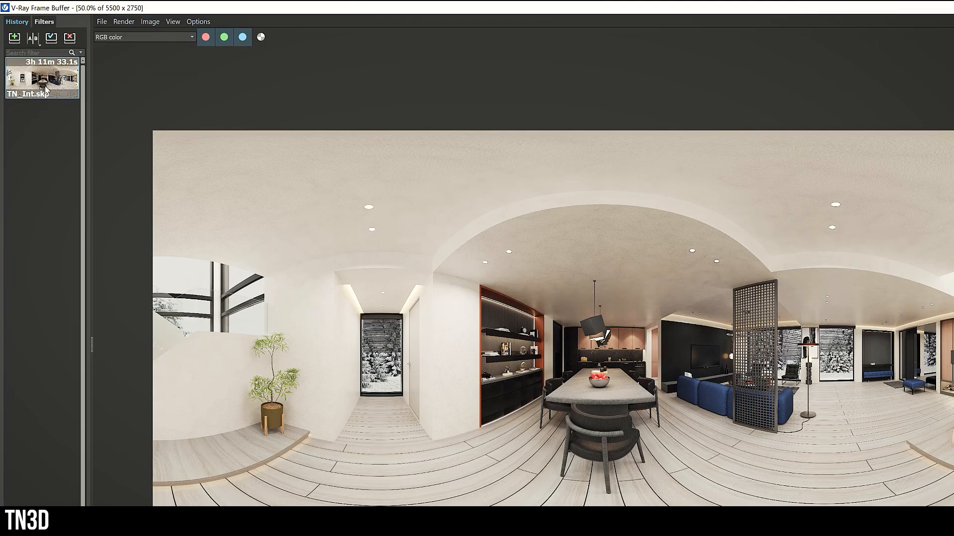
{"action": "right_click", "coordinate": [41, 79]}
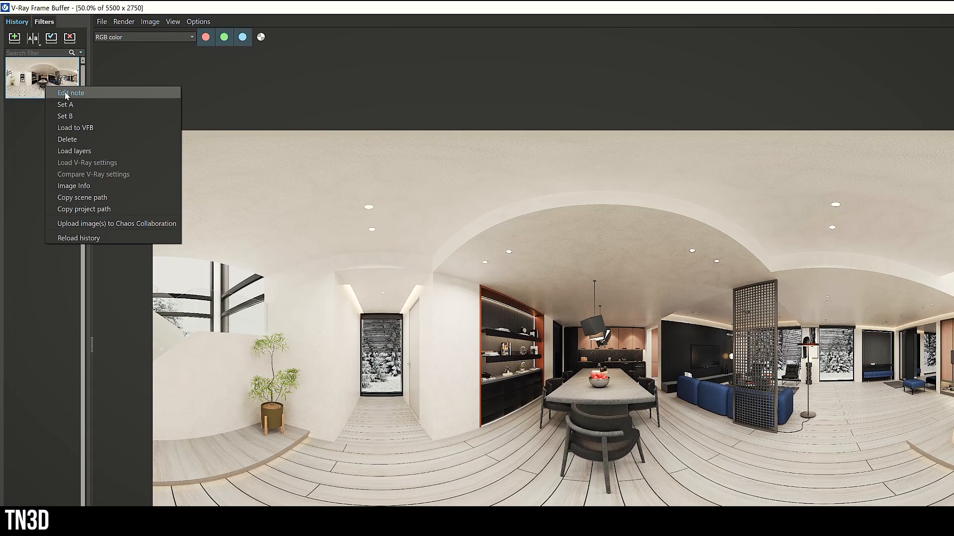
{"action": "mouse_move", "coordinate": [99, 223]}
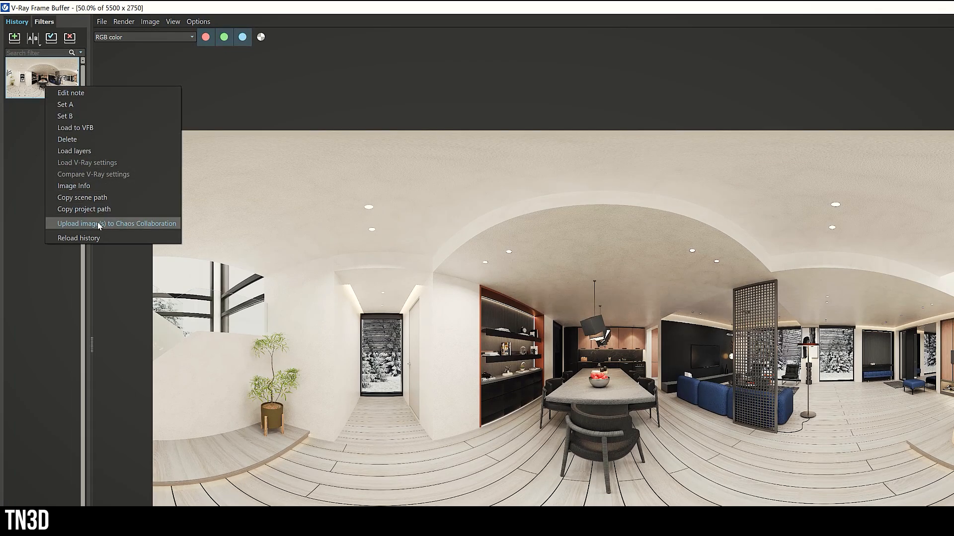
{"action": "mouse_move", "coordinate": [83, 209]}
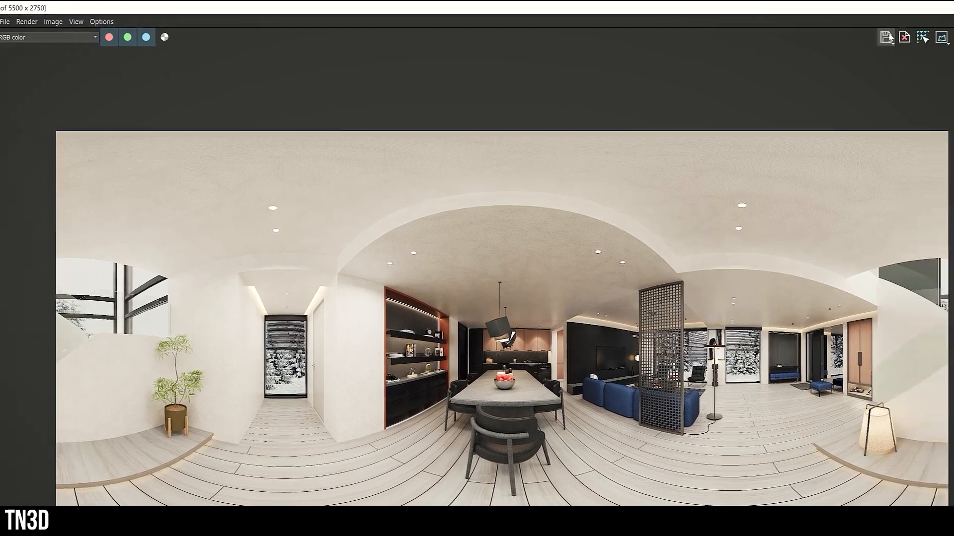
{"action": "left_click", "coordinate": [688, 38]}
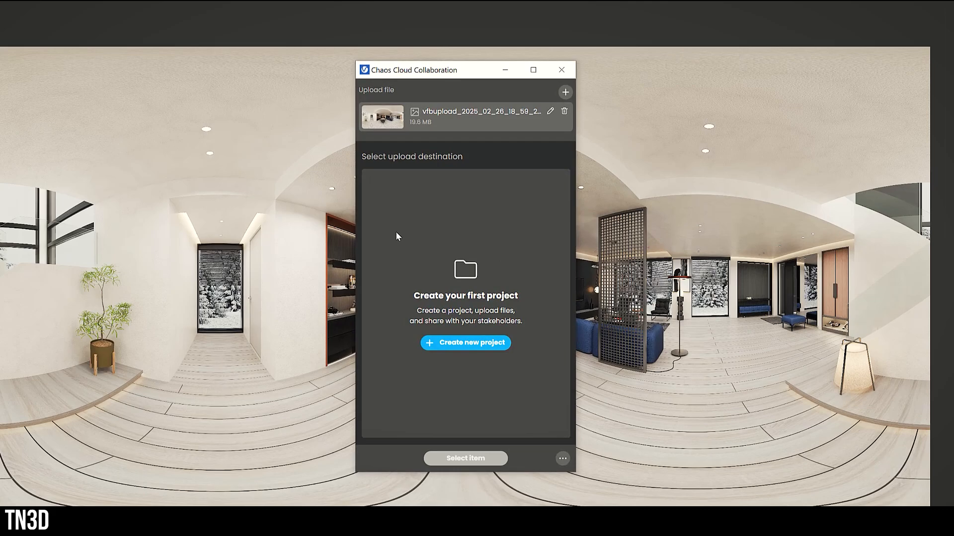
Step: Rename the panorama to 'Dining Area 2' and create the VT_Residence project
{"action": "left_click", "coordinate": [551, 111]}
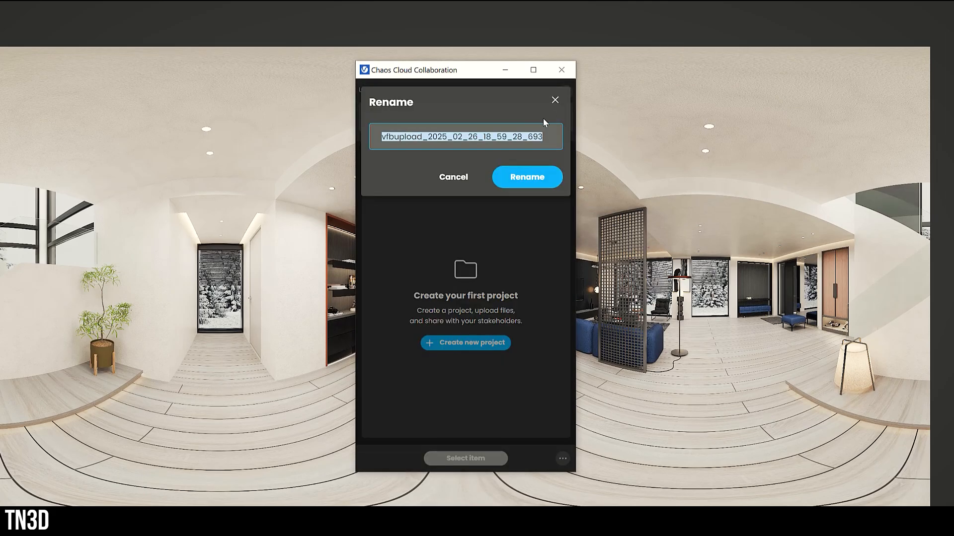
{"action": "type", "text": "Dining Area 2"}
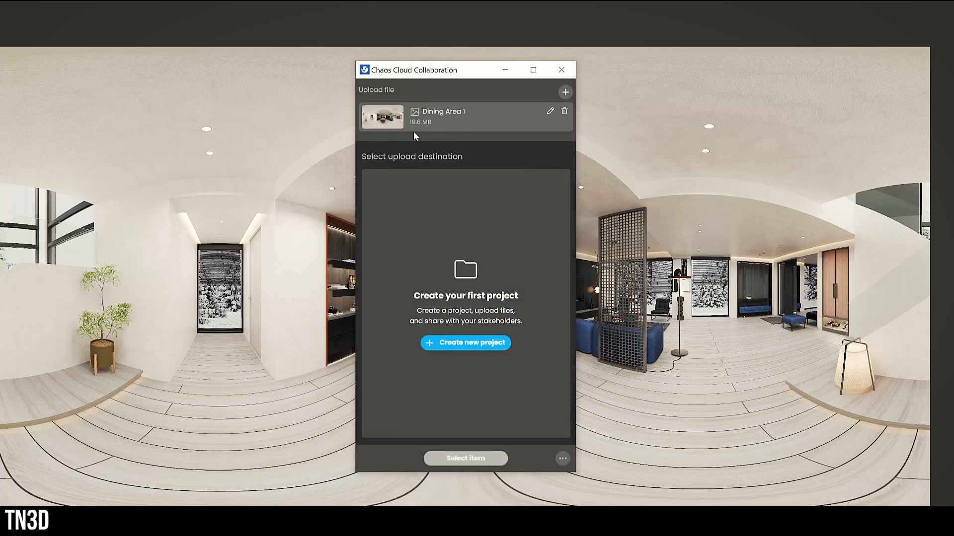
{"action": "mouse_move", "coordinate": [445, 350]}
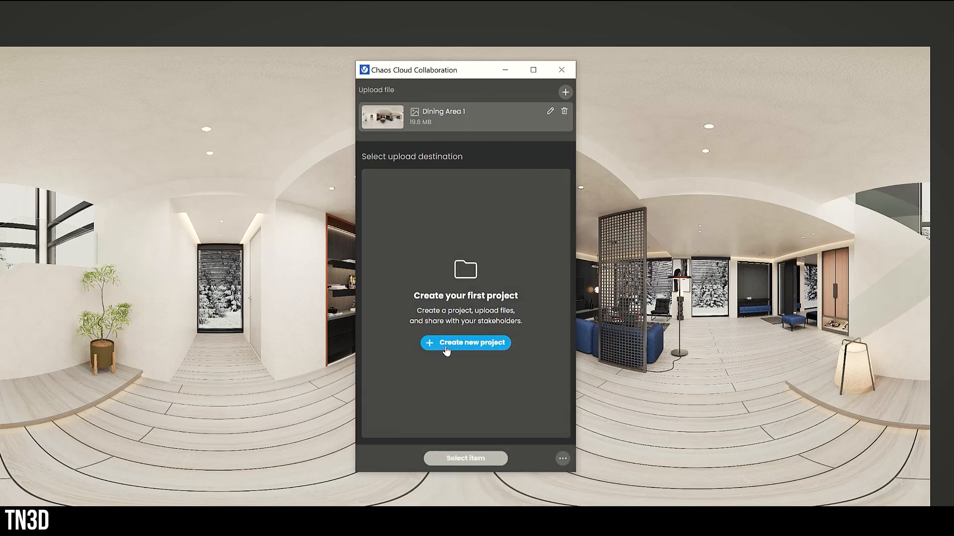
{"action": "left_click", "coordinate": [465, 343]}
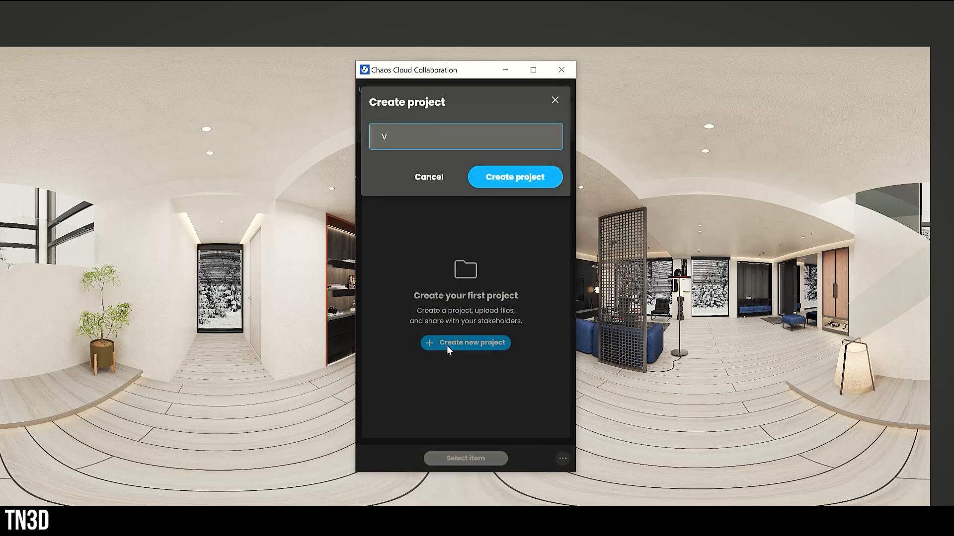
{"action": "type", "text": "T_residence"}
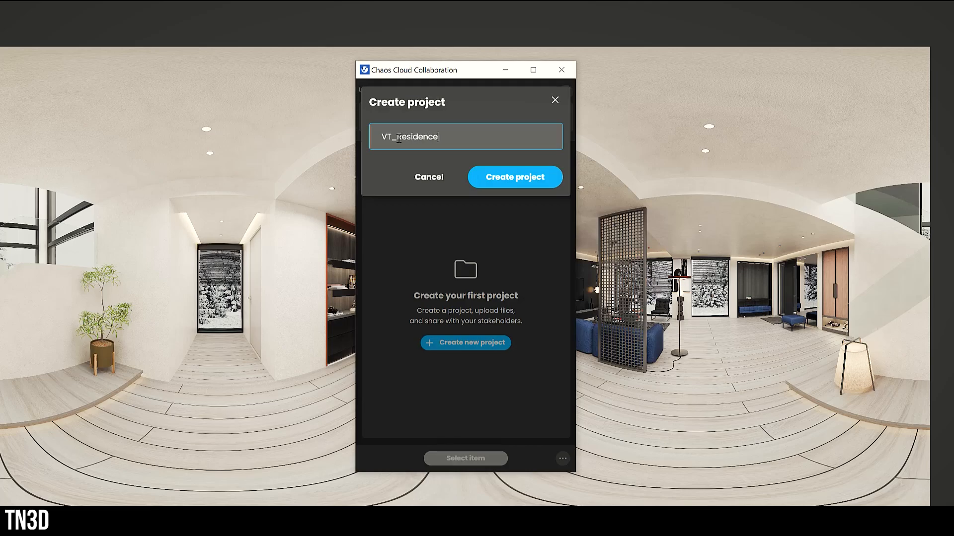
{"action": "left_click", "coordinate": [514, 177]}
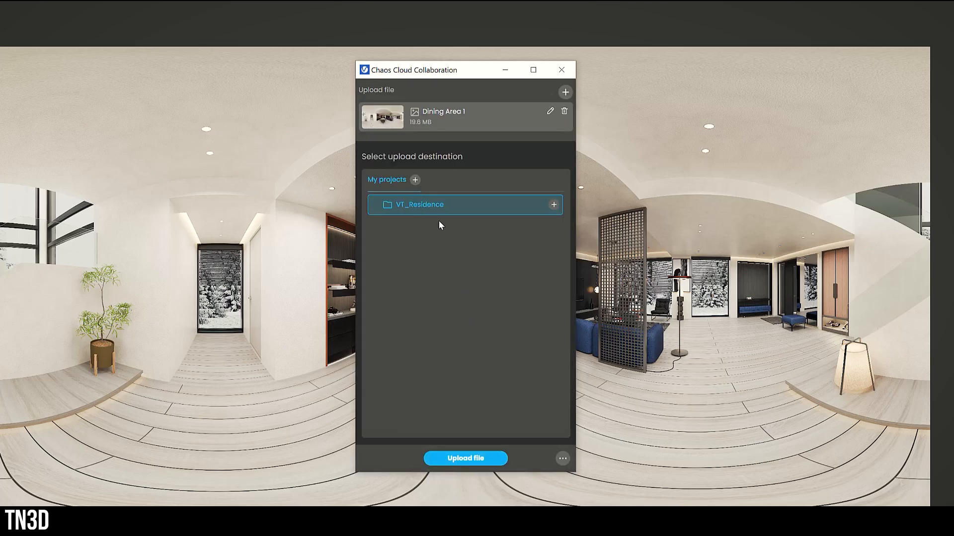
Step: Create the 'Ground Floor' virtual tour, upload the panorama into it and view it in the web app
{"action": "left_click", "coordinate": [553, 204]}
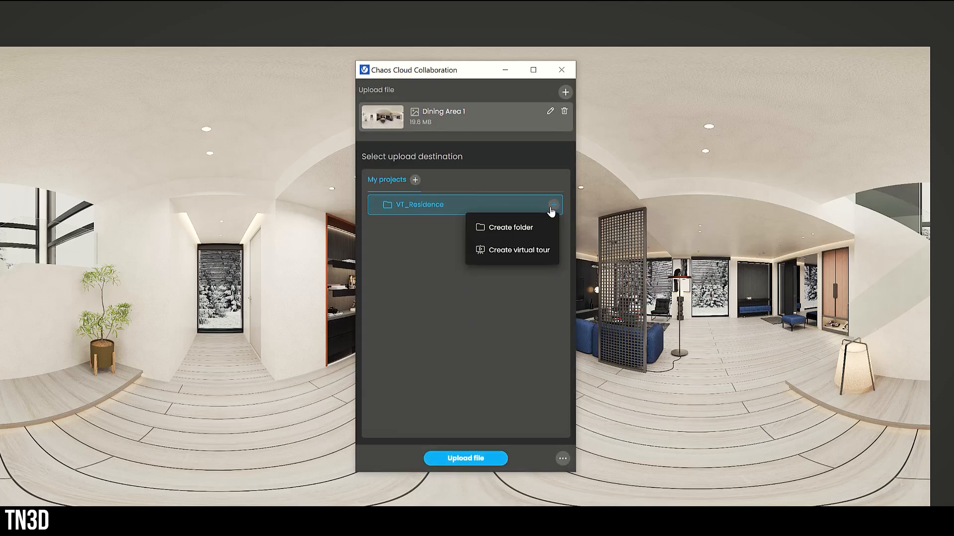
{"action": "left_click", "coordinate": [519, 251]}
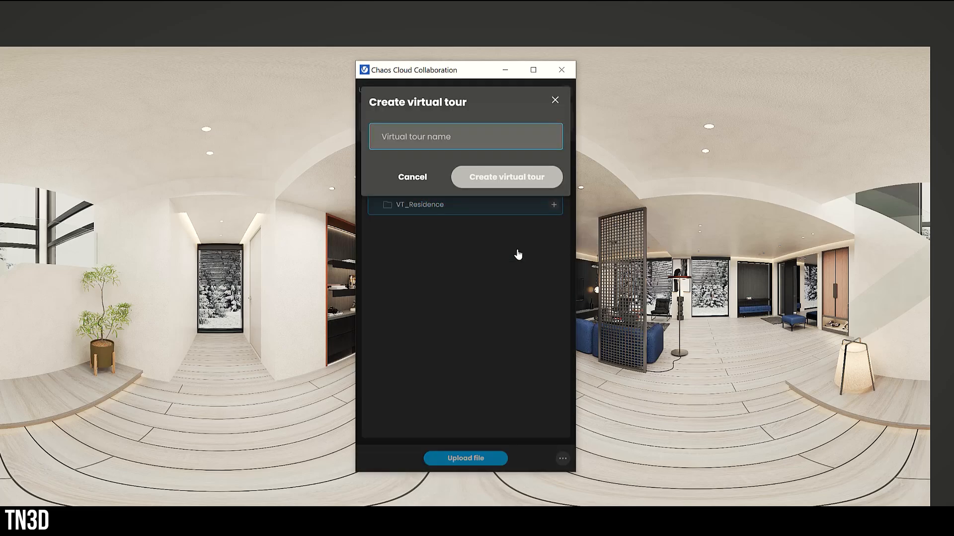
{"action": "type", "text": "Ground Floor"}
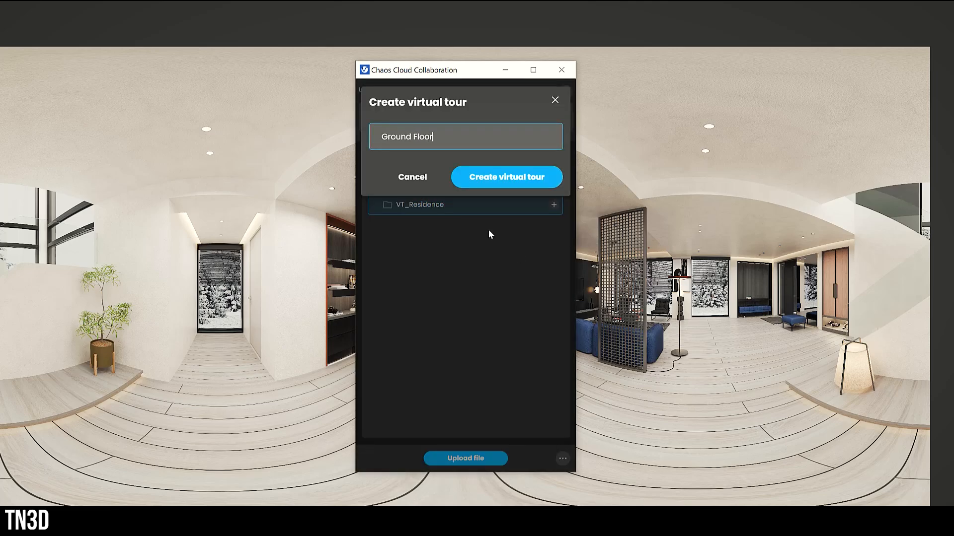
{"action": "left_click", "coordinate": [506, 177]}
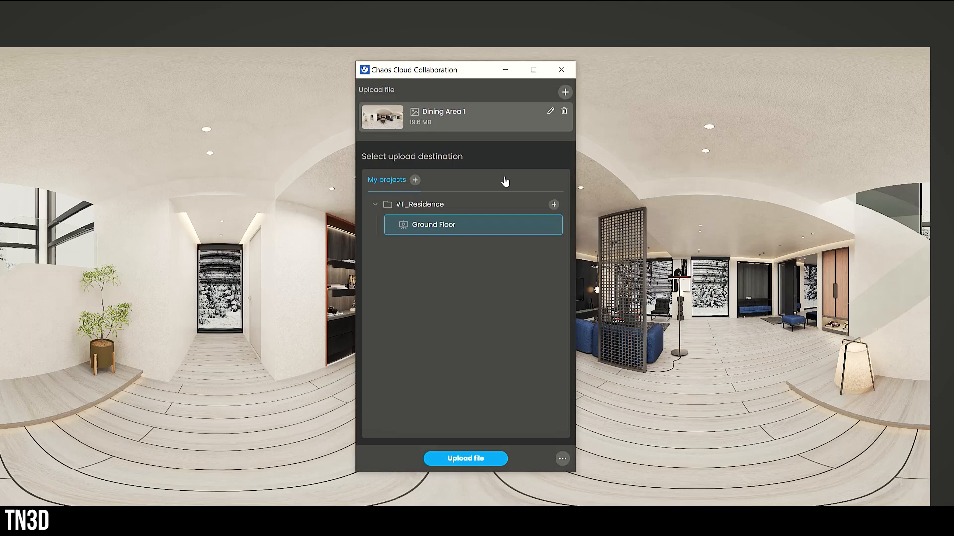
{"action": "mouse_move", "coordinate": [441, 278]}
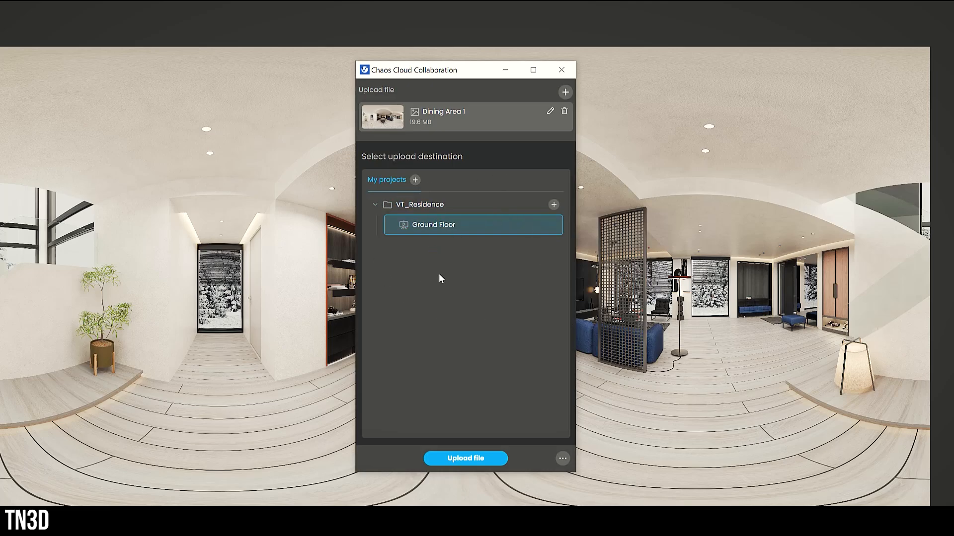
{"action": "left_click", "coordinate": [465, 459]}
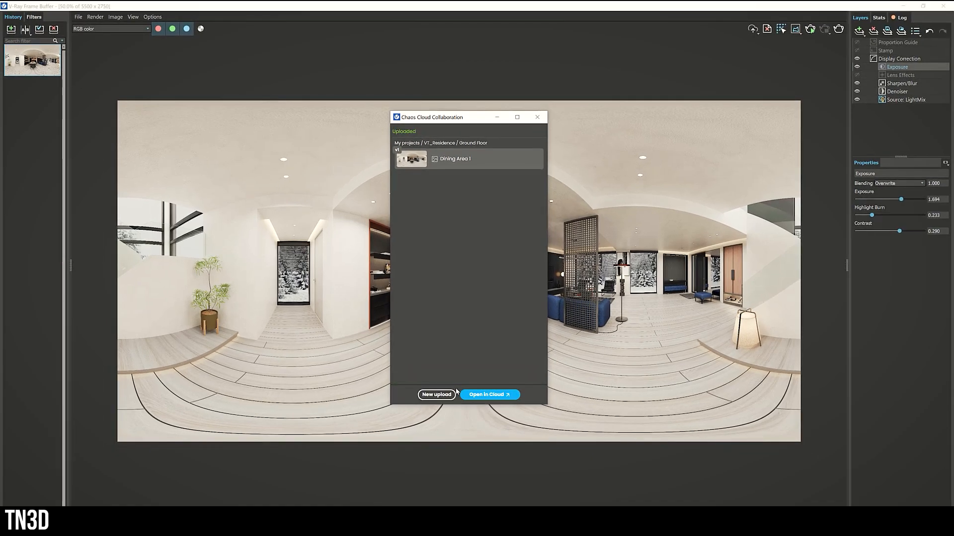
{"action": "left_click", "coordinate": [490, 395]}
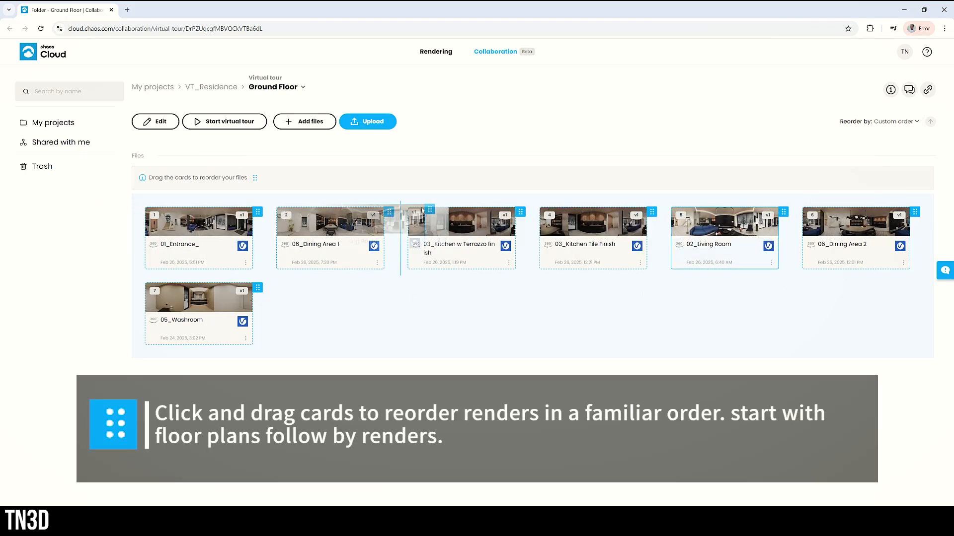
Step: Reorder the tour files, upload the ground floor plan and set it as the floor plan
{"action": "left_click_drag", "start_coordinate": [724, 221], "coordinate": [330, 222]}
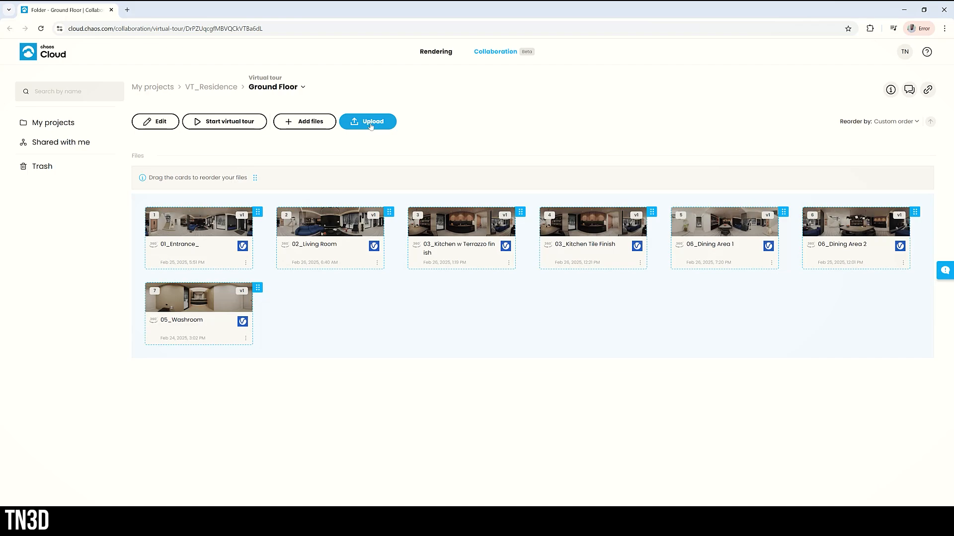
{"action": "left_click", "coordinate": [367, 121]}
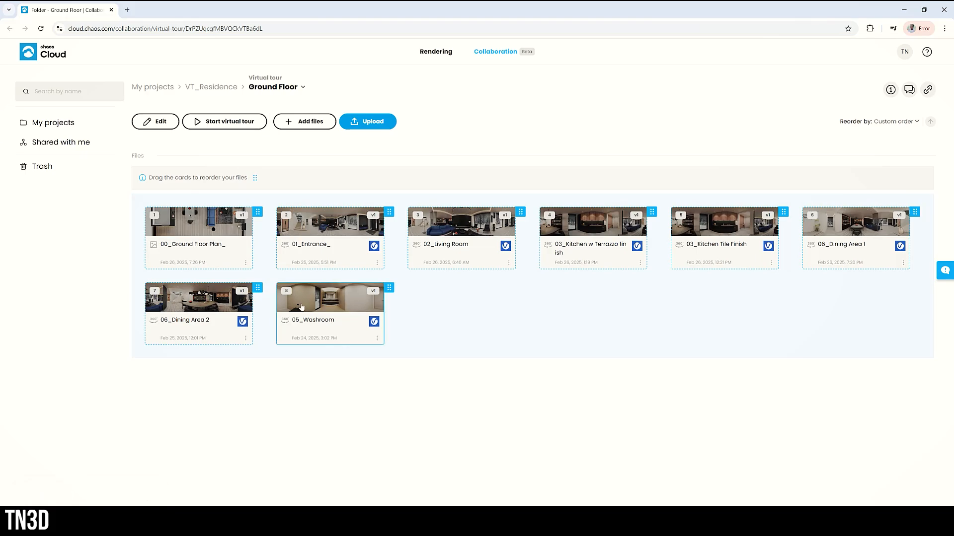
{"action": "left_click", "coordinate": [246, 262]}
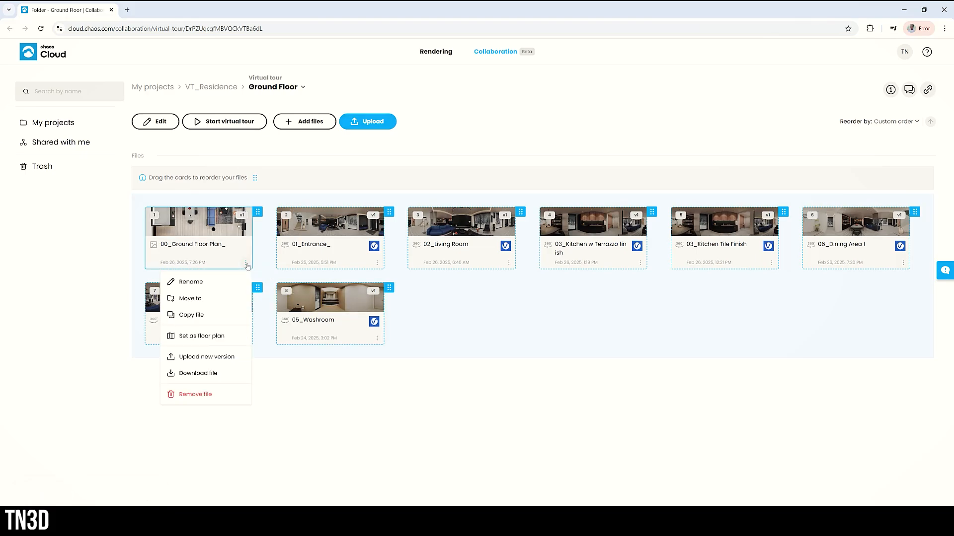
{"action": "mouse_move", "coordinate": [209, 336]}
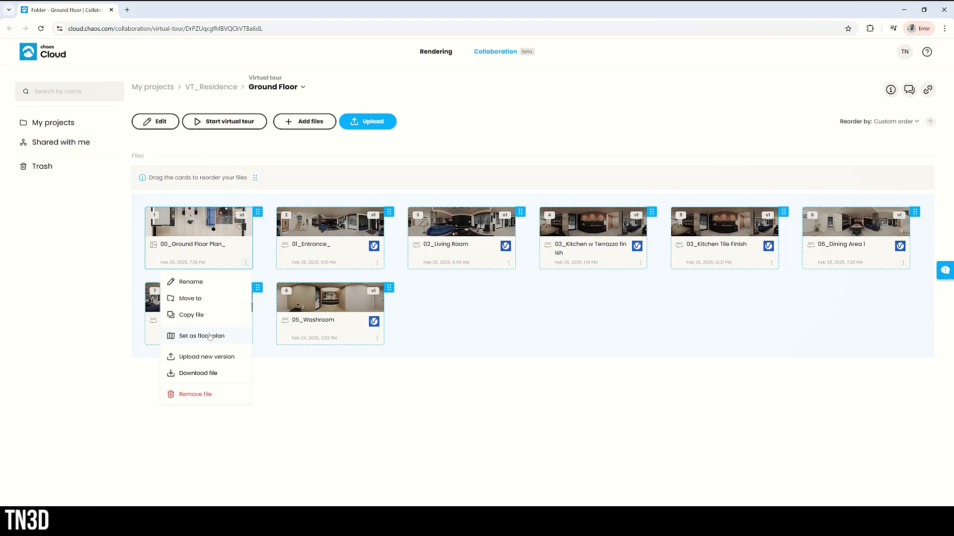
{"action": "left_click", "coordinate": [201, 336]}
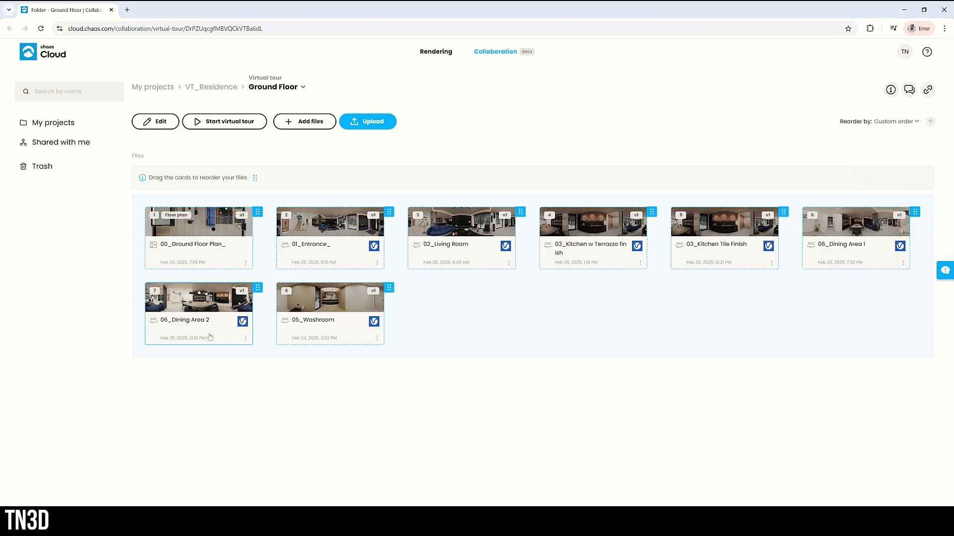
{"action": "mouse_move", "coordinate": [330, 394]}
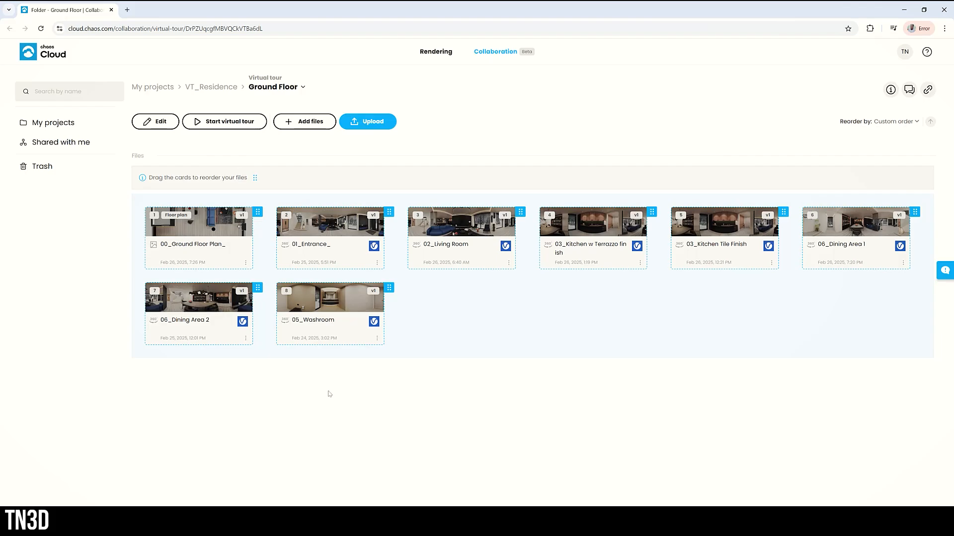
Step: Start hotspot editing on the floor plan and place a hotspot at the entrance area
{"action": "left_click", "coordinate": [199, 222]}
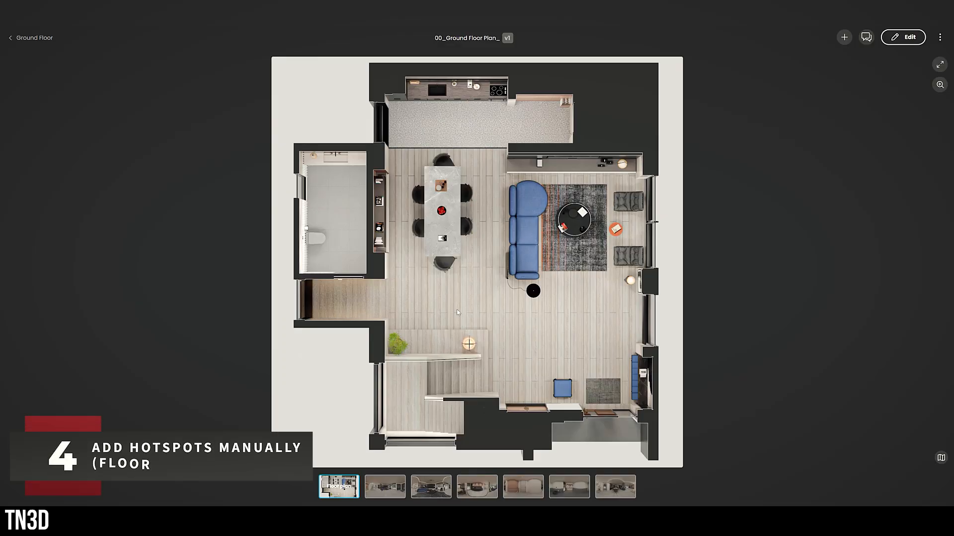
{"action": "left_click", "coordinate": [903, 36]}
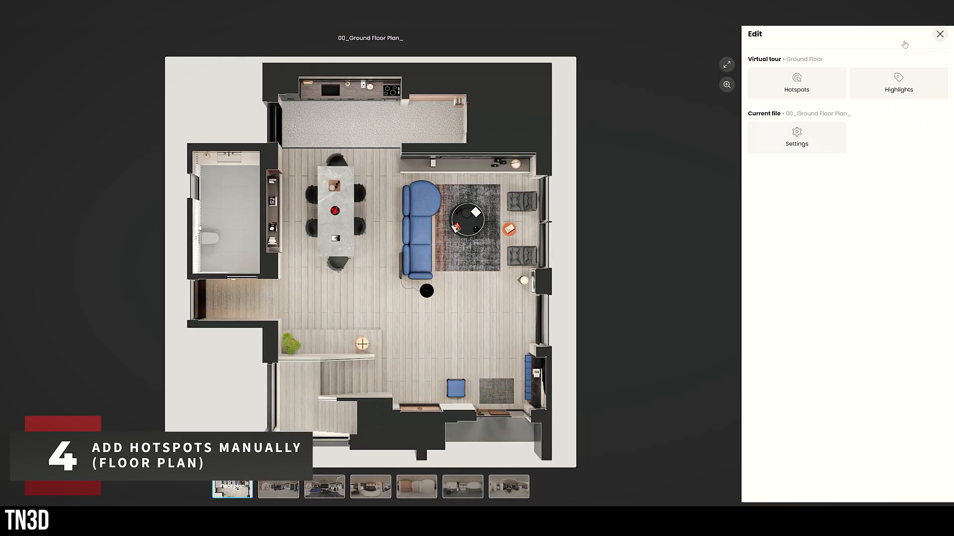
{"action": "left_click", "coordinate": [797, 83]}
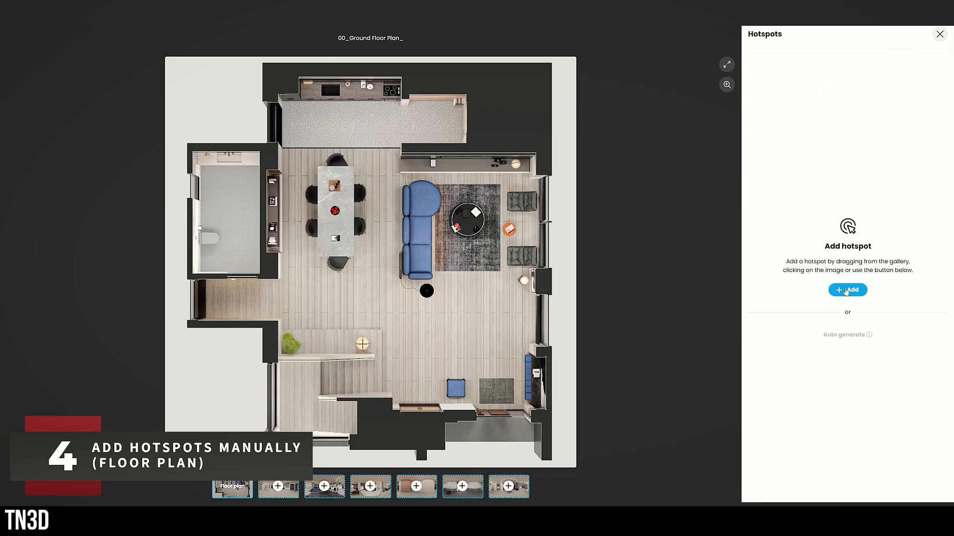
{"action": "left_click", "coordinate": [846, 290]}
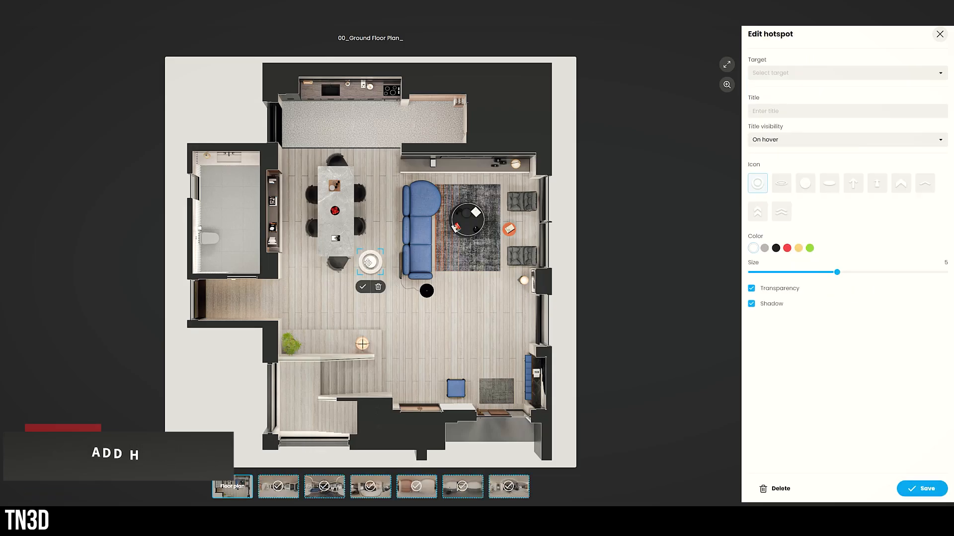
{"action": "left_click_drag", "start_coordinate": [368, 261], "coordinate": [486, 357]}
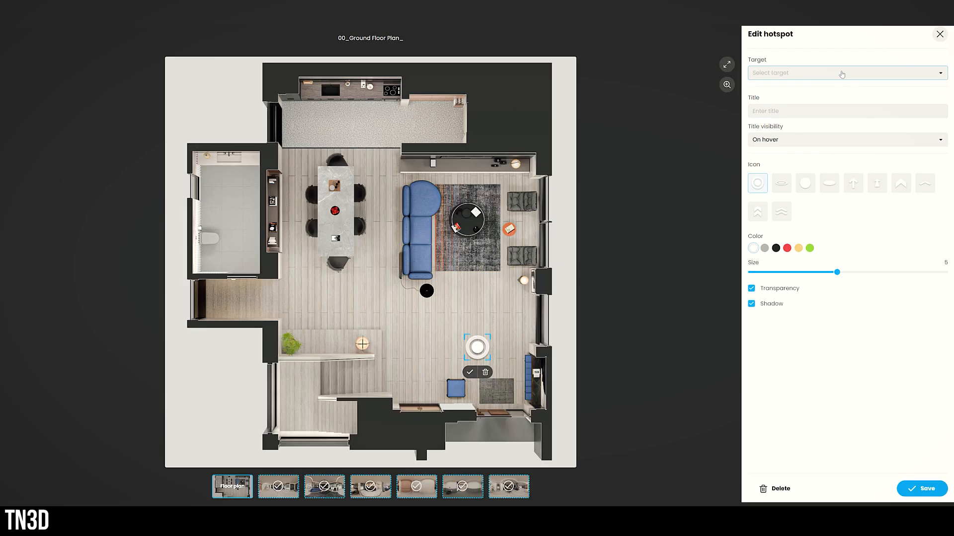
Step: Link the hotspot to 01_Entrance_, title on hover, green colour, smaller size, and save
{"action": "left_click", "coordinate": [841, 73]}
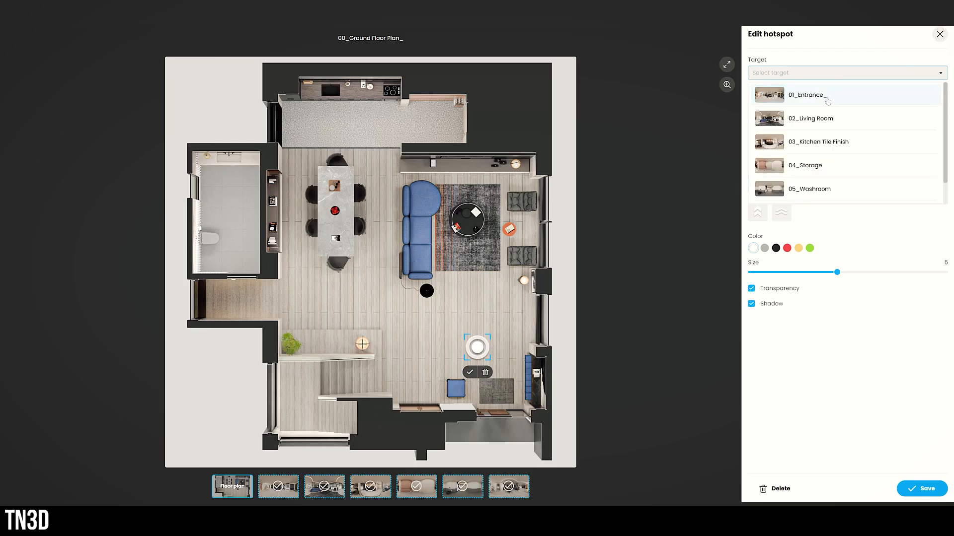
{"action": "left_click", "coordinate": [807, 96]}
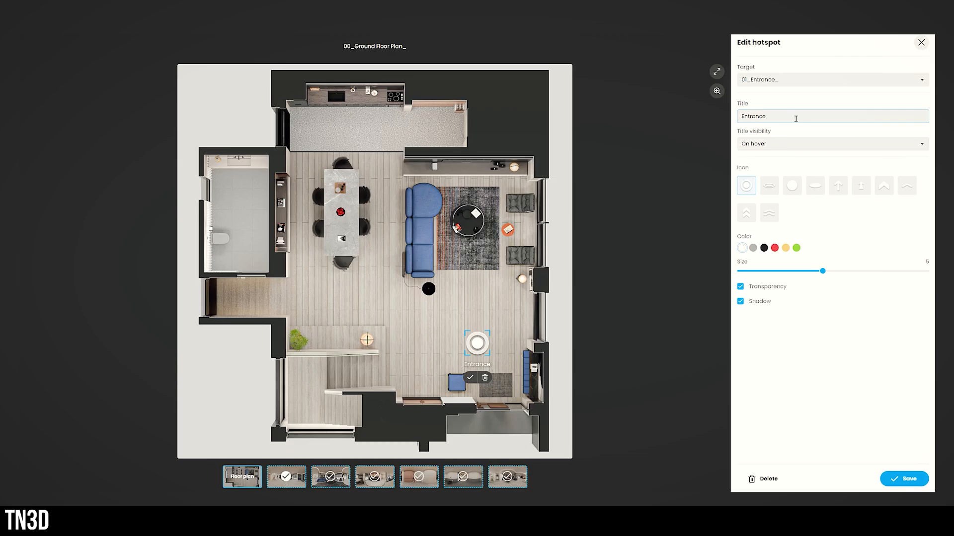
{"action": "left_click", "coordinate": [833, 143]}
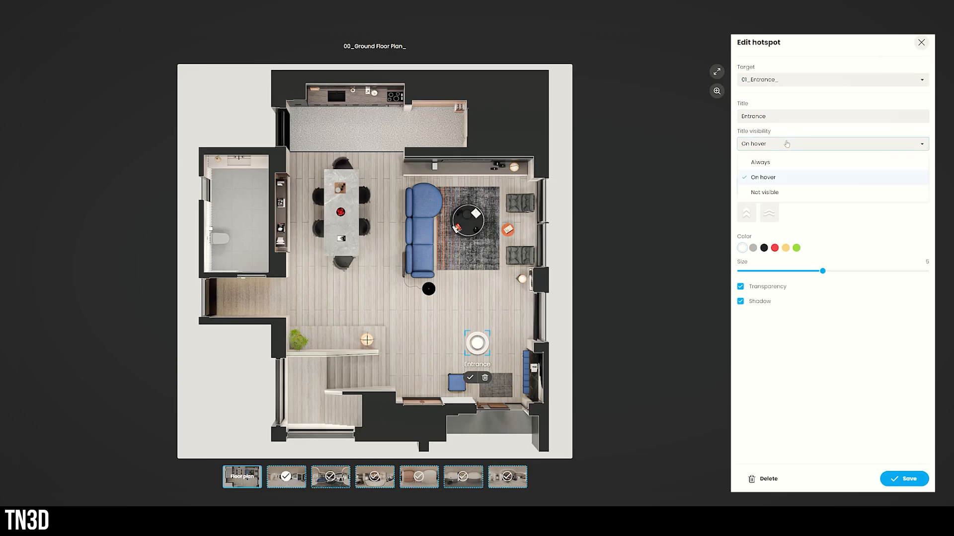
{"action": "mouse_move", "coordinate": [794, 170]}
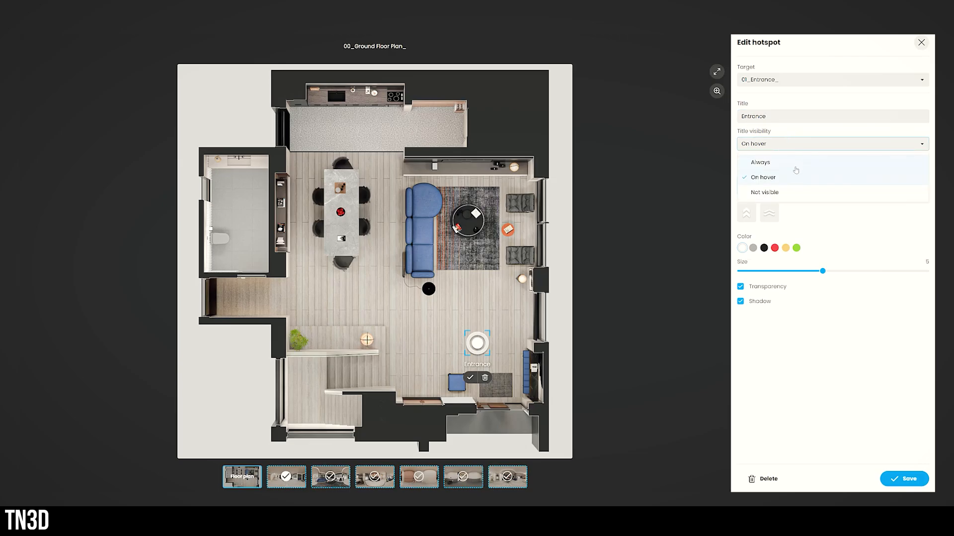
{"action": "left_click", "coordinate": [753, 176]}
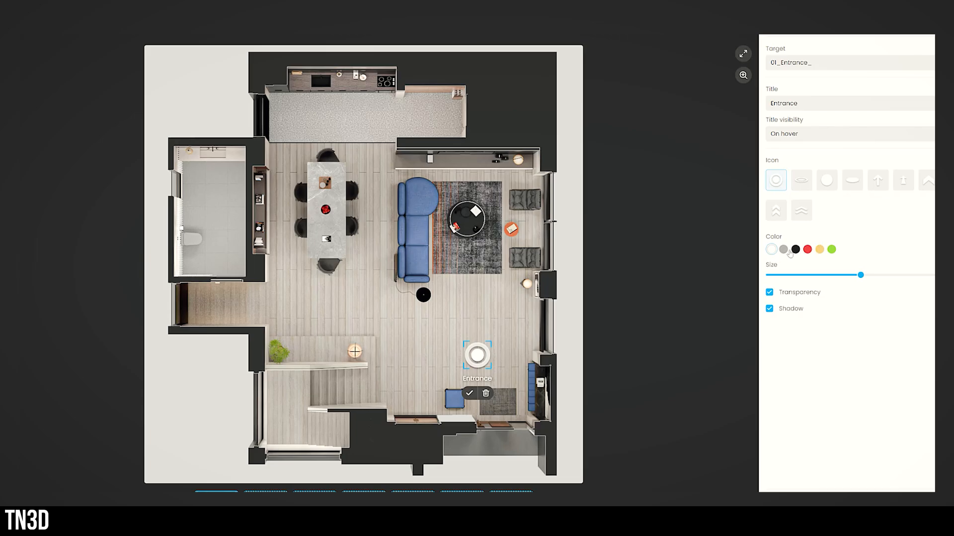
{"action": "left_click", "coordinate": [831, 249]}
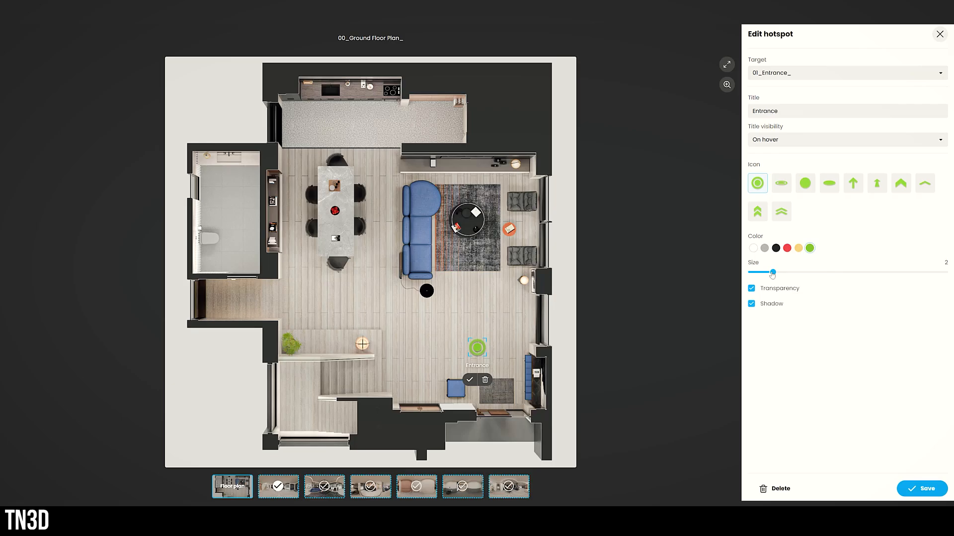
{"action": "mouse_move", "coordinate": [916, 489]}
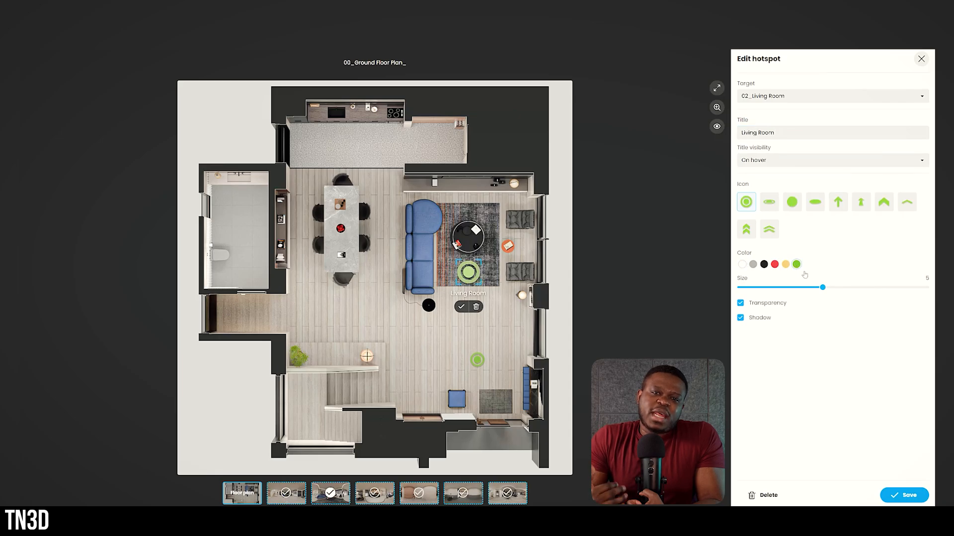
{"action": "left_click", "coordinate": [921, 58]}
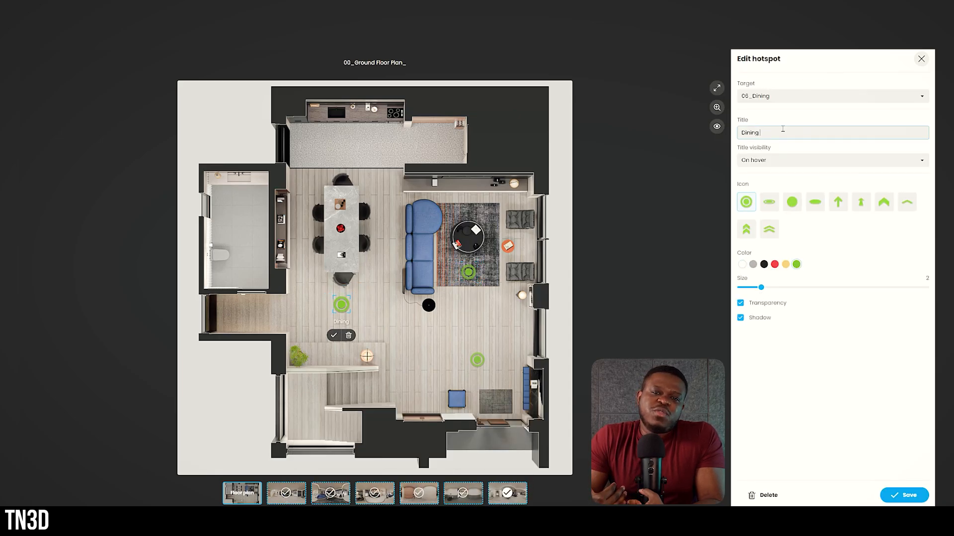
{"action": "left_click", "coordinate": [904, 495]}
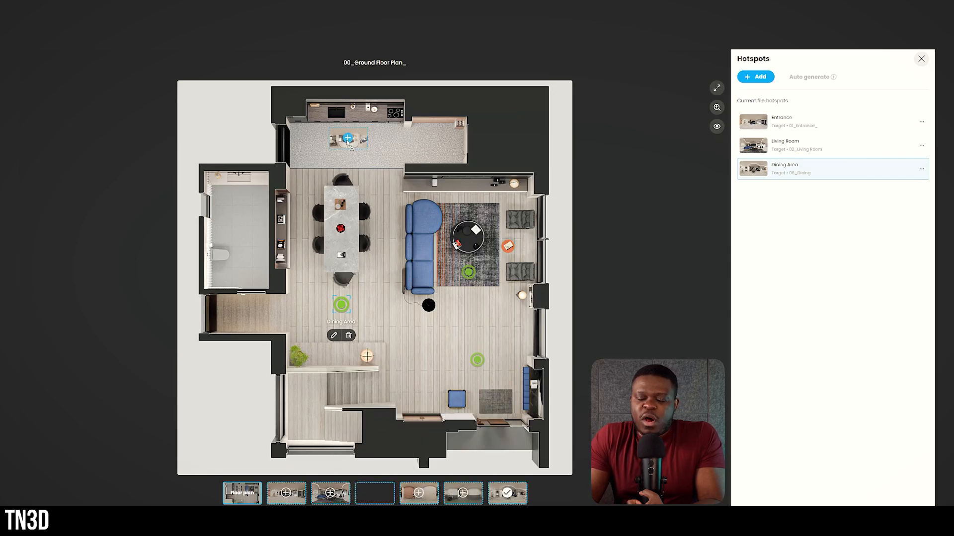
Step: Add another room hotspot on the floor plan
{"action": "left_click", "coordinate": [346, 138]}
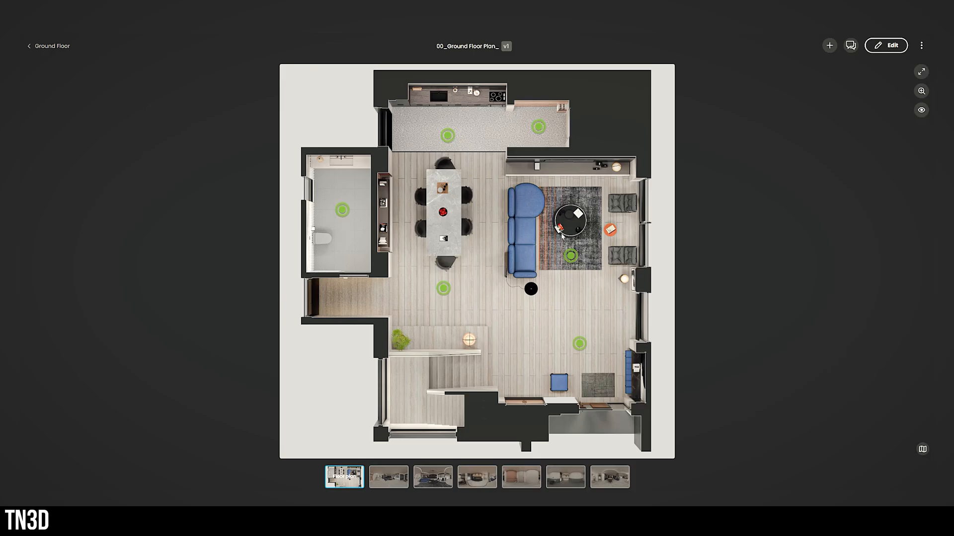
{"action": "mouse_move", "coordinate": [579, 344]}
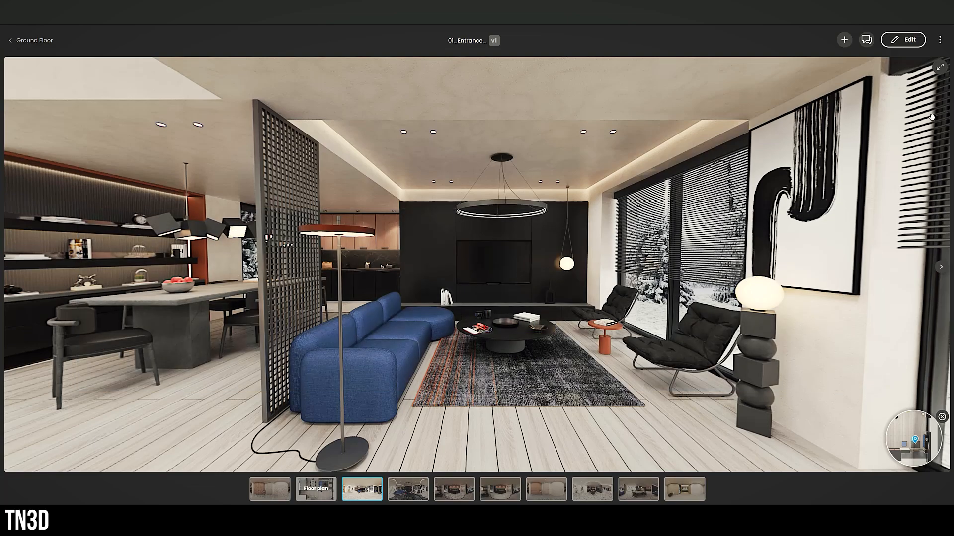
Step: Generate hotspots linking all panoramas with the ring icon and custom green colour
{"action": "left_click", "coordinate": [903, 40]}
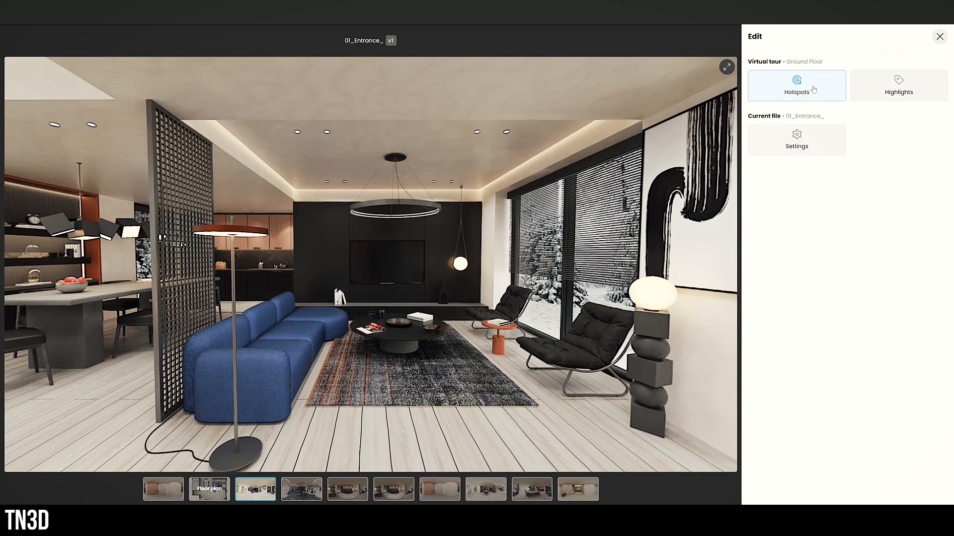
{"action": "left_click", "coordinate": [796, 86]}
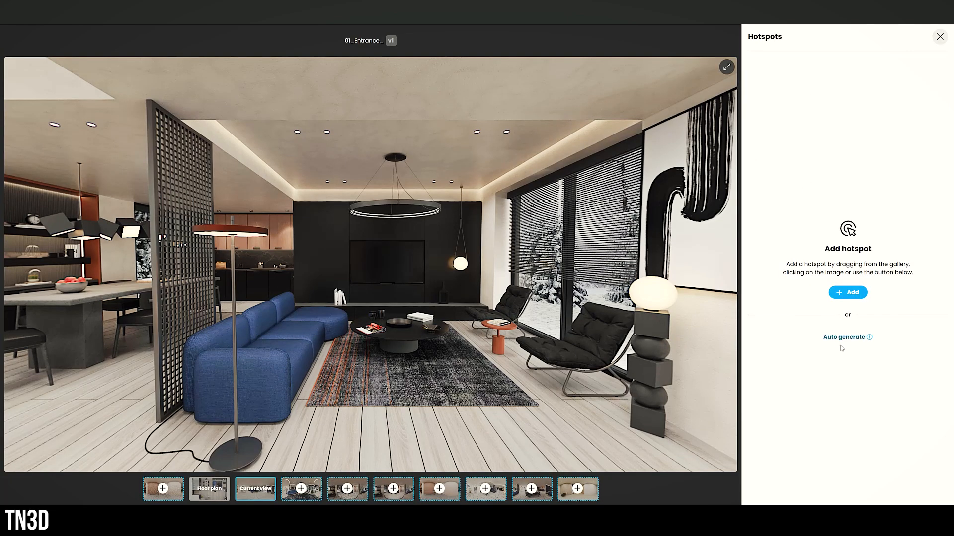
{"action": "mouse_move", "coordinate": [870, 338]}
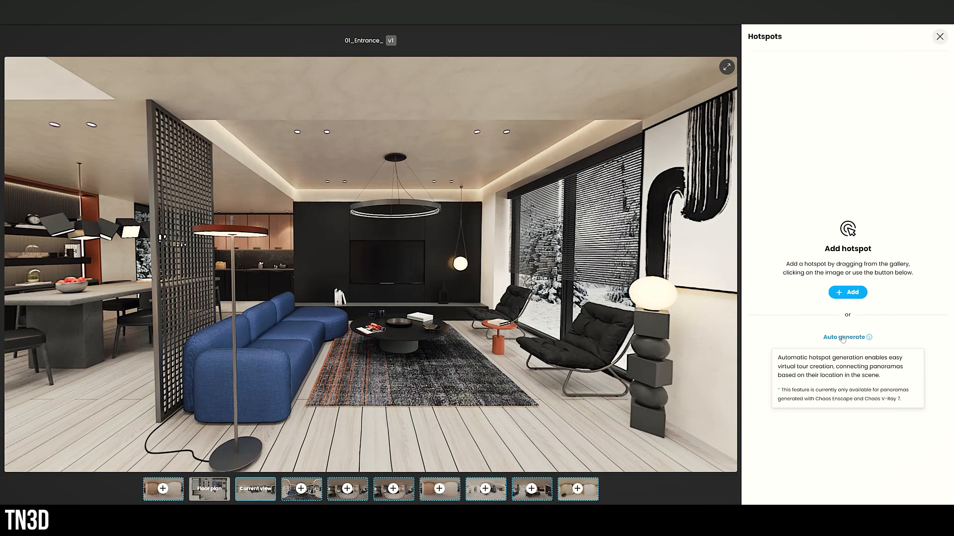
{"action": "left_click", "coordinate": [843, 338]}
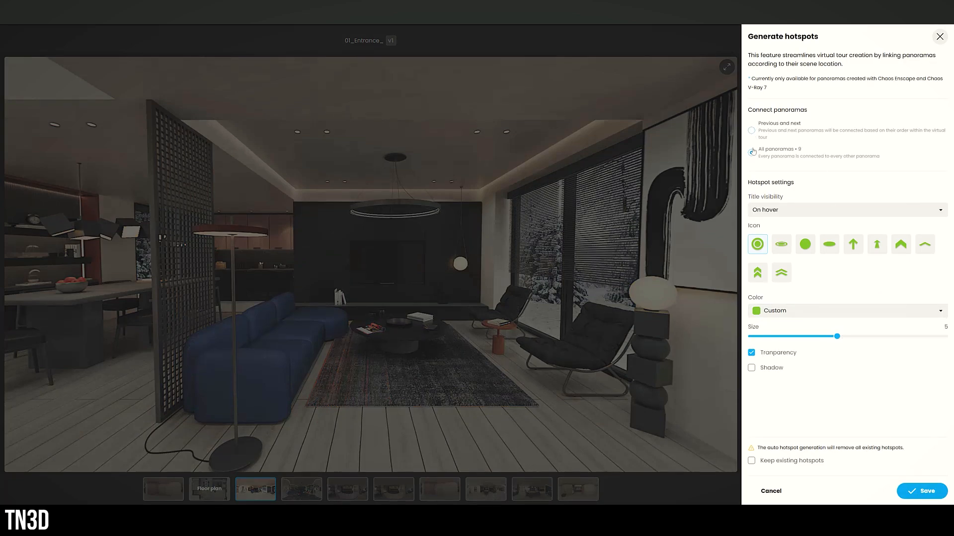
{"action": "left_click", "coordinate": [751, 152]}
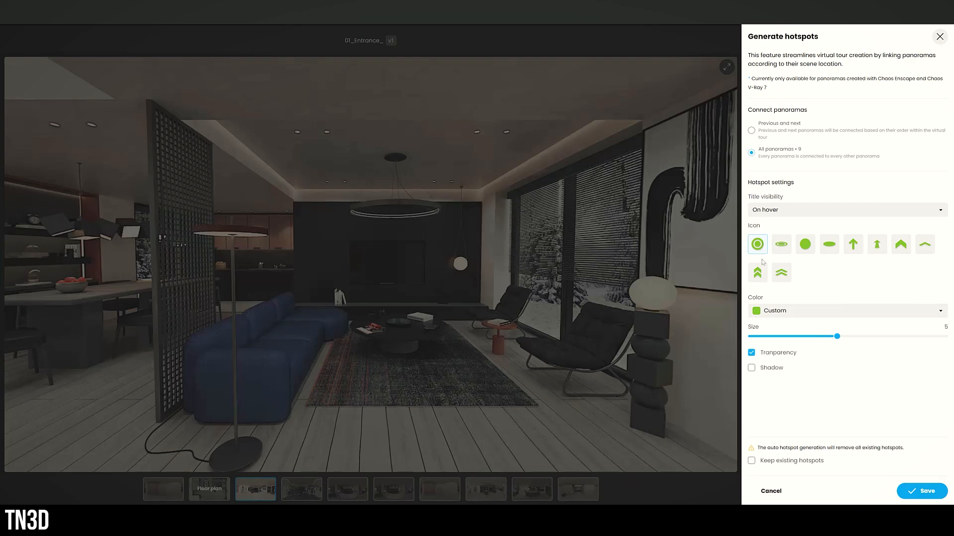
{"action": "mouse_move", "coordinate": [886, 452]}
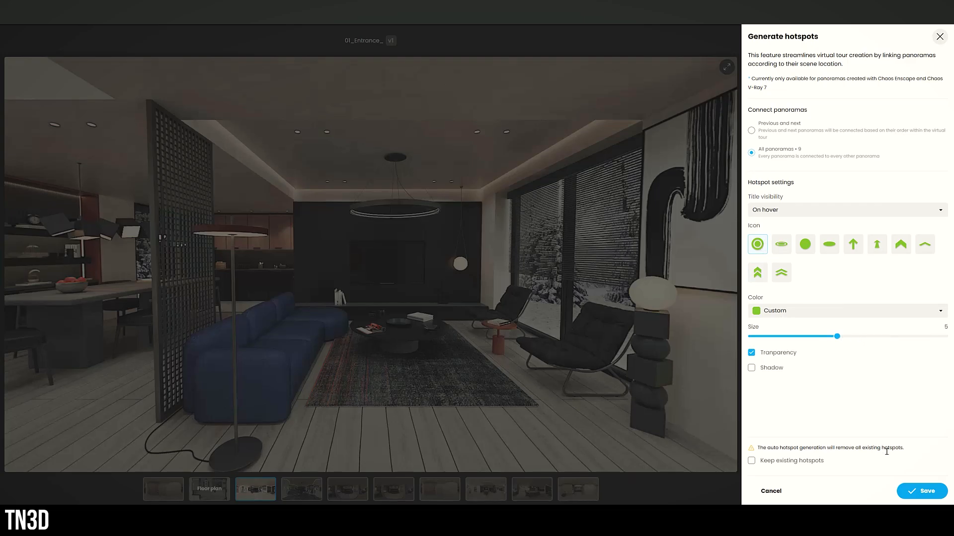
{"action": "left_click", "coordinate": [922, 491]}
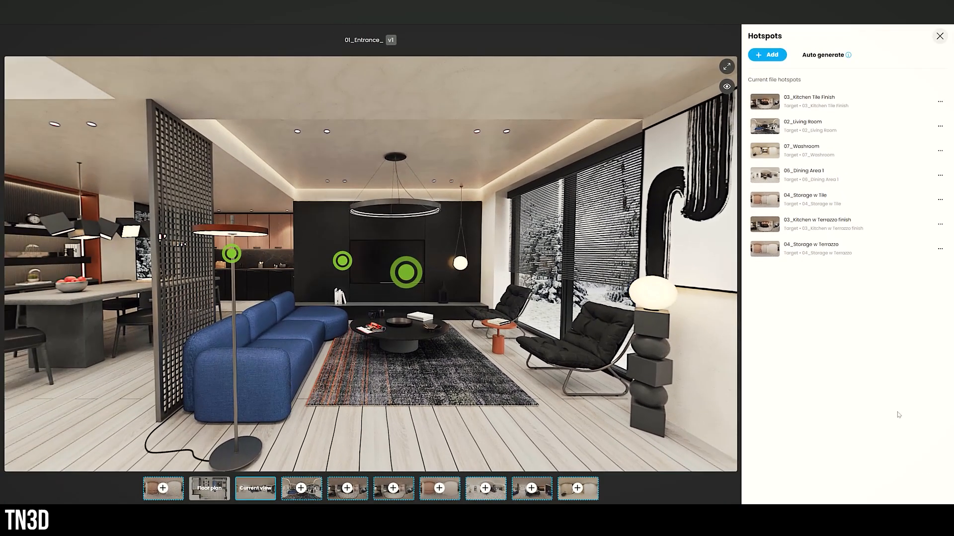
Step: Leave the editor and hop through the dining area, kitchen tile finish and washroom panoramas via the new hotspots
{"action": "left_click", "coordinate": [940, 36]}
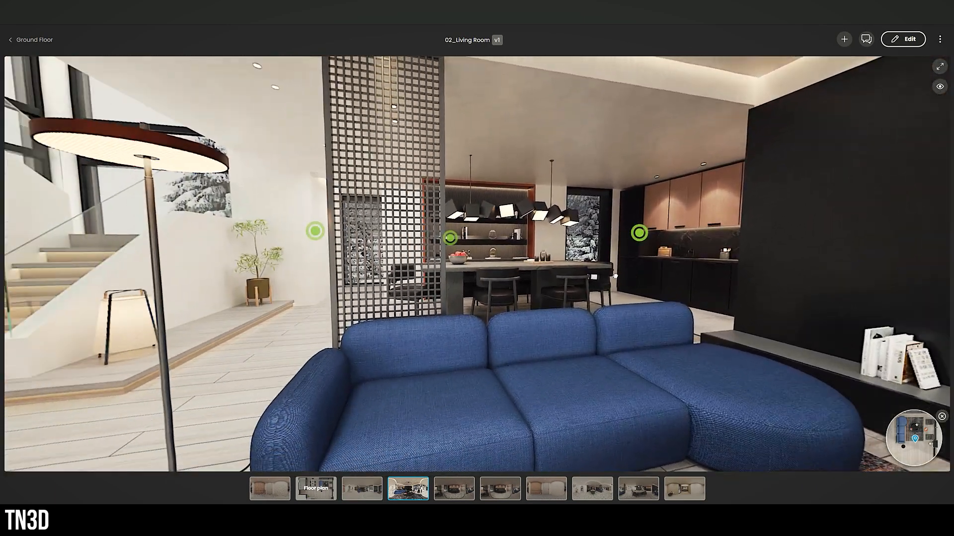
{"action": "left_click", "coordinate": [592, 489]}
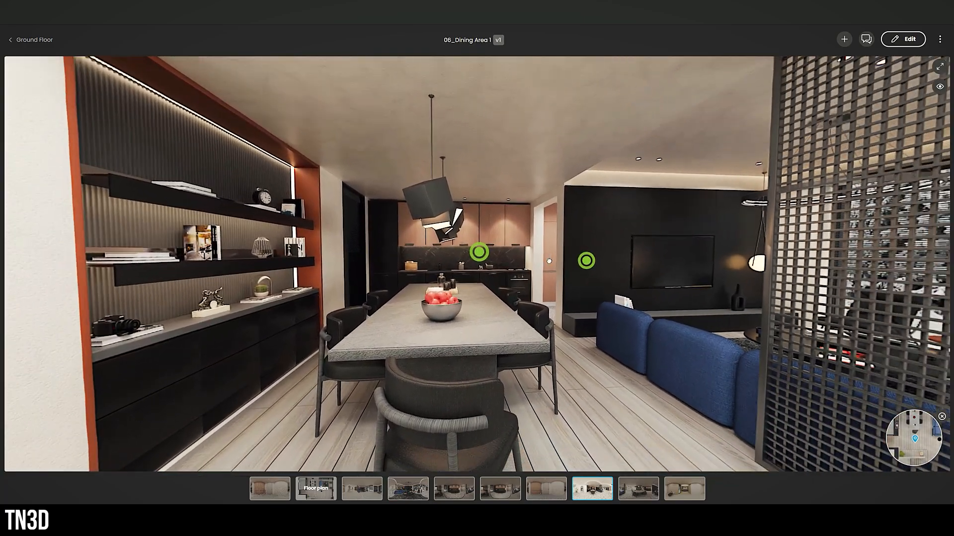
{"action": "left_click", "coordinate": [500, 488]}
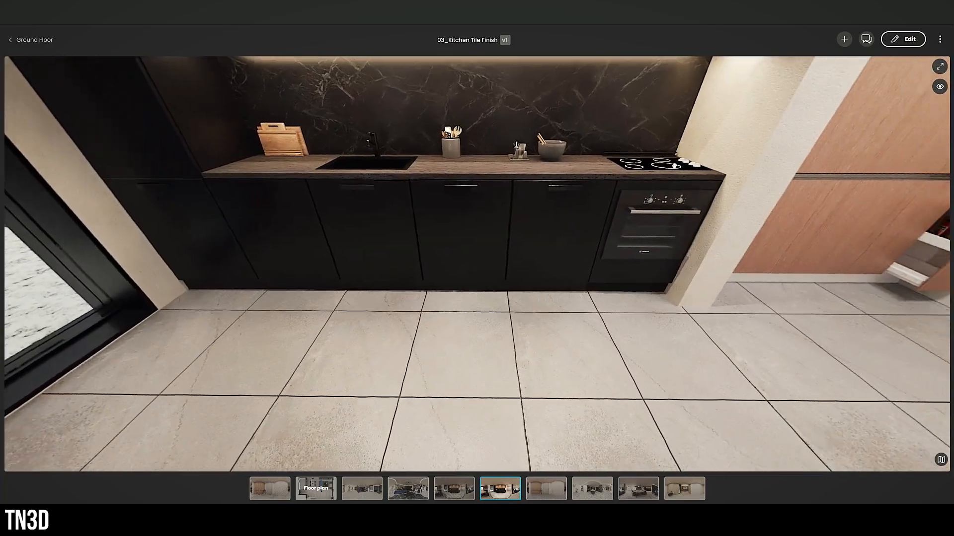
{"action": "left_click", "coordinate": [592, 488]}
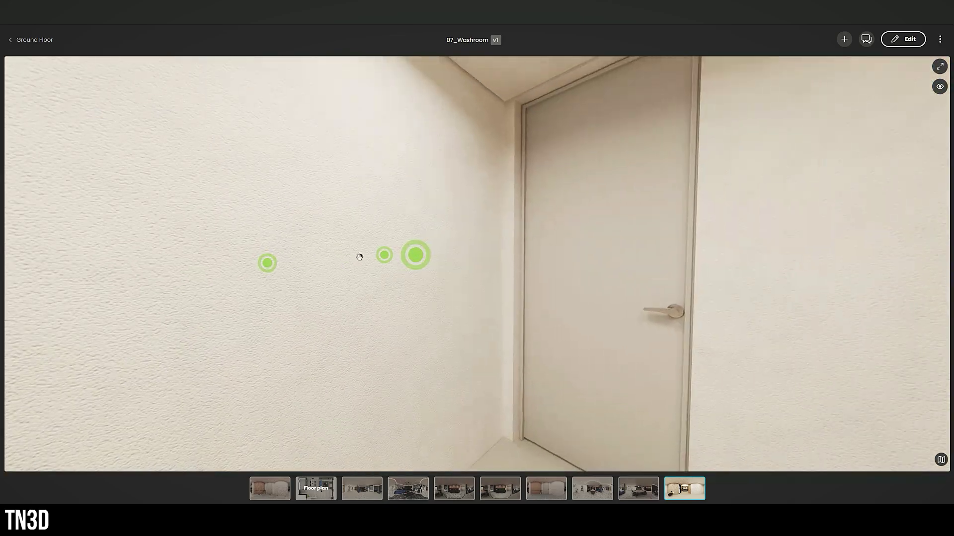
{"action": "left_click", "coordinate": [592, 489]}
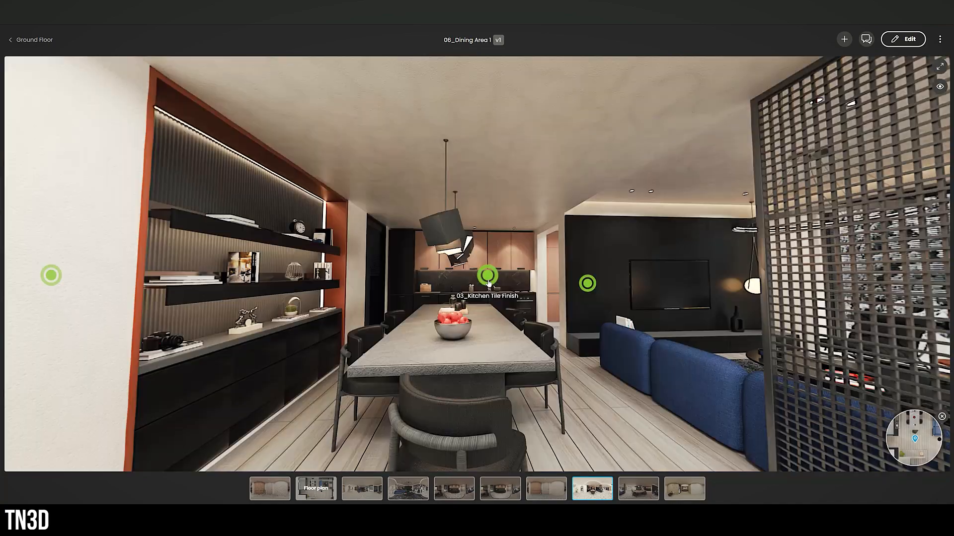
{"action": "left_click", "coordinate": [489, 286]}
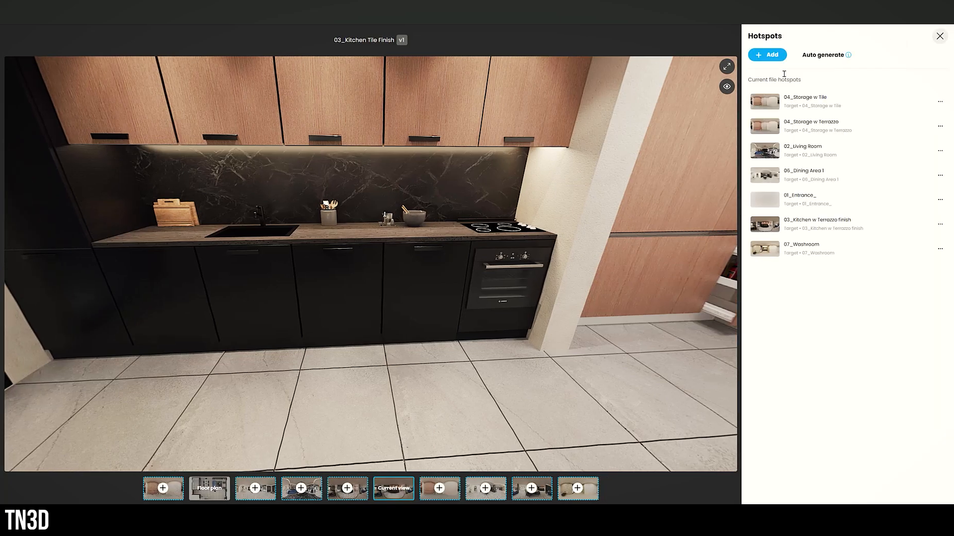
Step: Add a Terrazzo floor hotspot in the kitchen linking to 03_Kitchen w Terrazzo finish and save it
{"action": "left_click", "coordinate": [767, 54]}
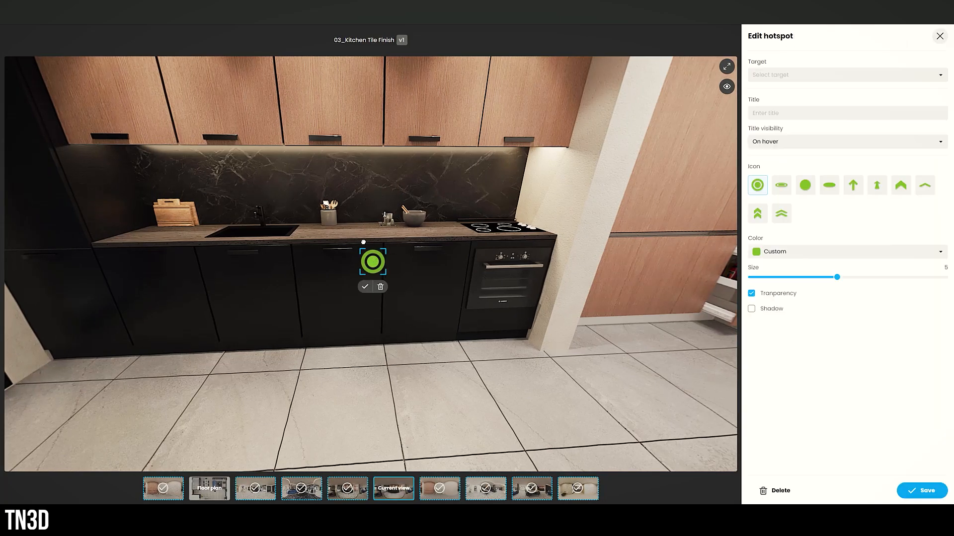
{"action": "left_click_drag", "start_coordinate": [372, 261], "coordinate": [344, 389]}
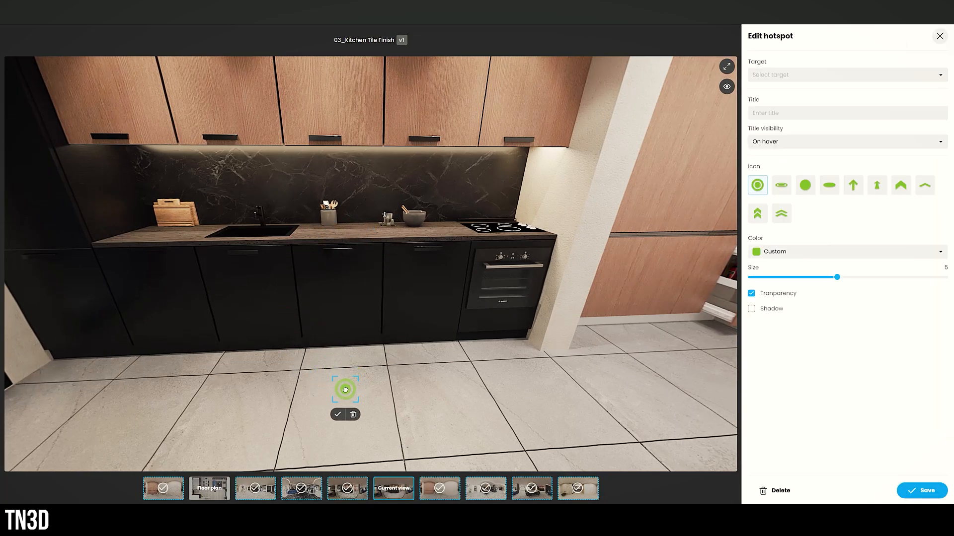
{"action": "type", "text": "Terrazzo"}
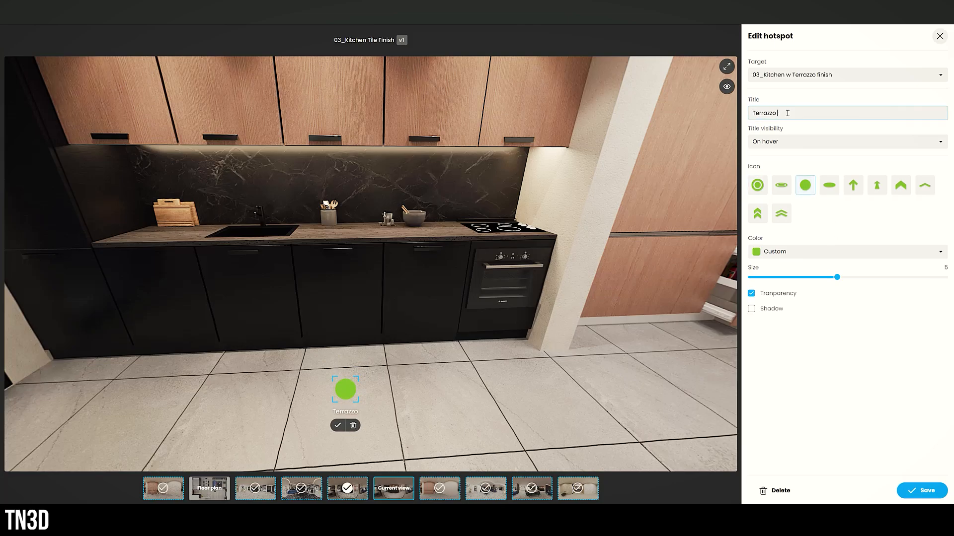
{"action": "left_click", "coordinate": [922, 491]}
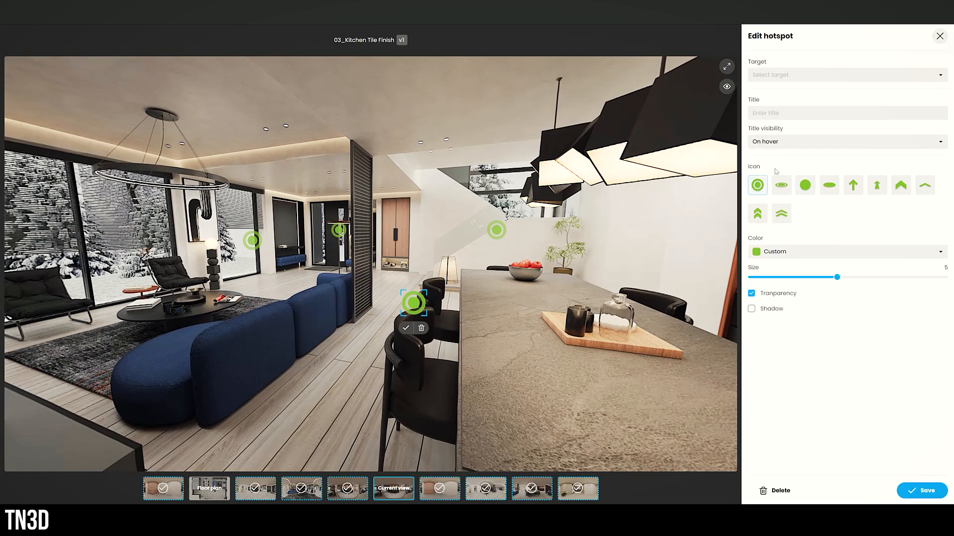
Step: Add another hotspot targeting the 06_Dining Area 2 panorama
{"action": "left_click", "coordinate": [846, 74]}
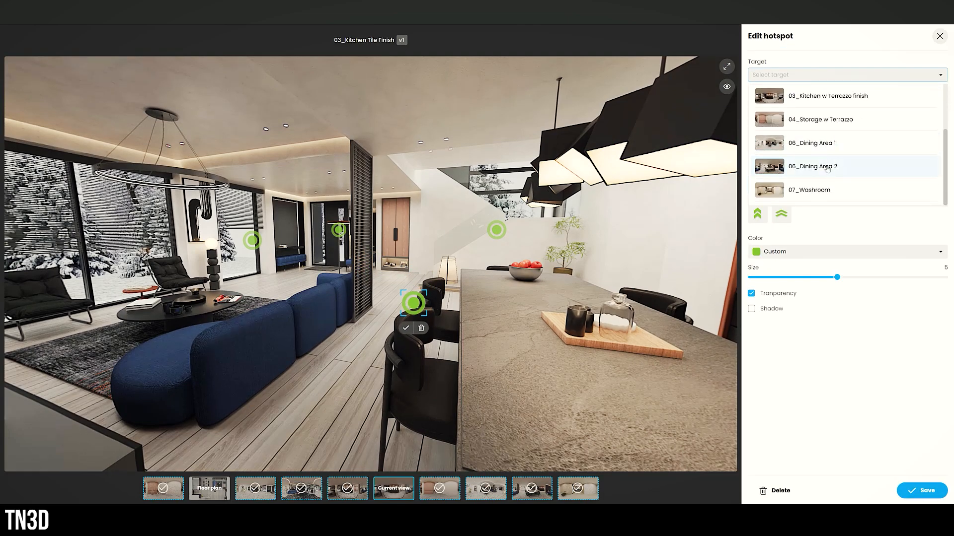
{"action": "left_click", "coordinate": [812, 167]}
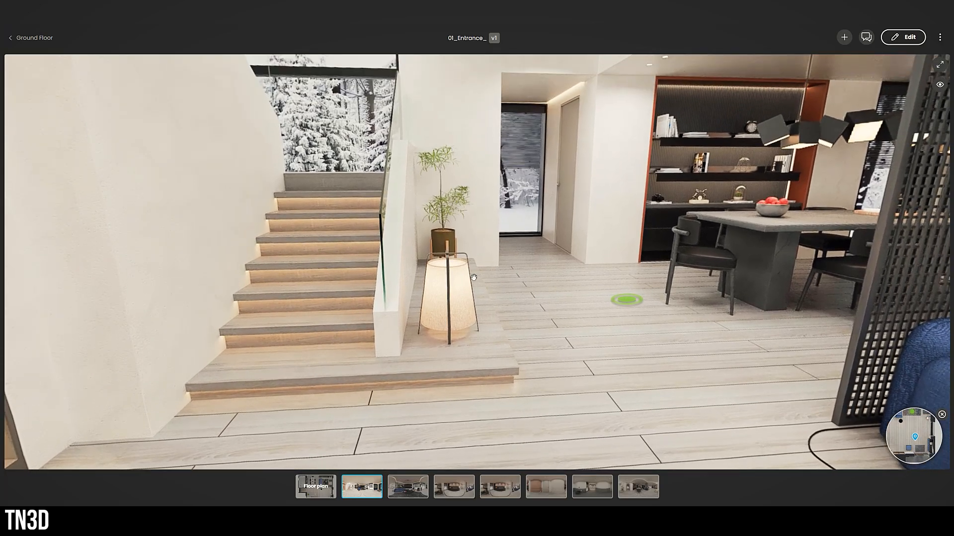
Step: Give the Akane Lamp highlight an info-mark icon, save, and preview the lamp and DK40 flooring popups
{"action": "left_click", "coordinate": [902, 37]}
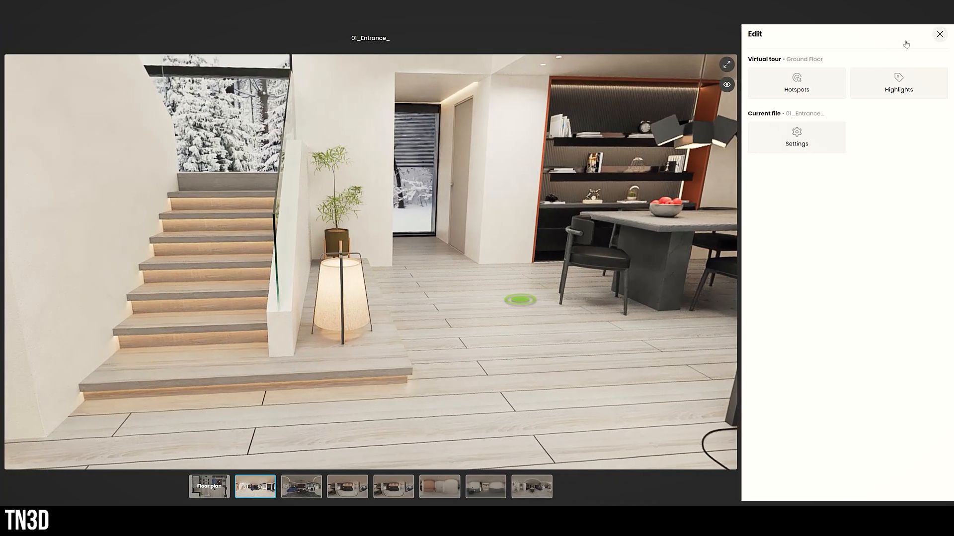
{"action": "left_click", "coordinate": [898, 84]}
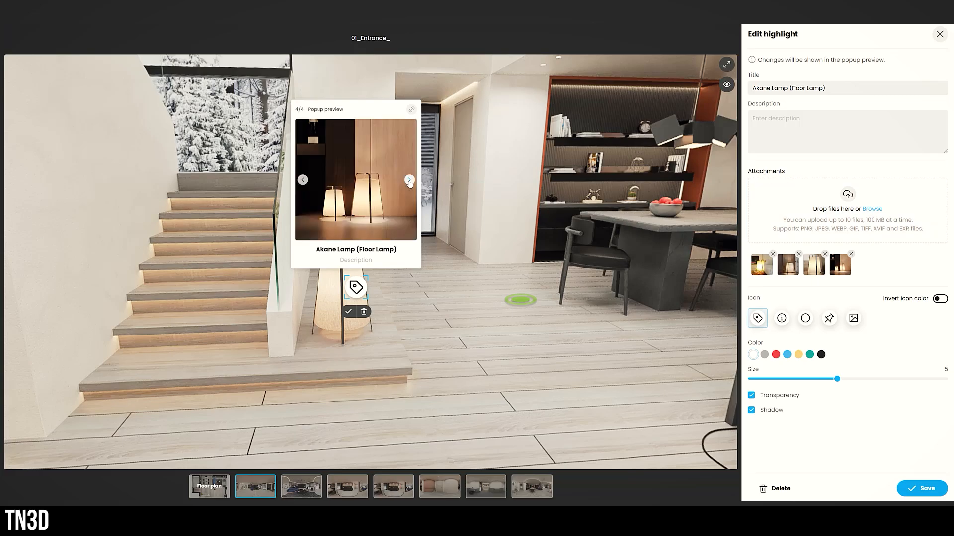
{"action": "left_click", "coordinate": [781, 318]}
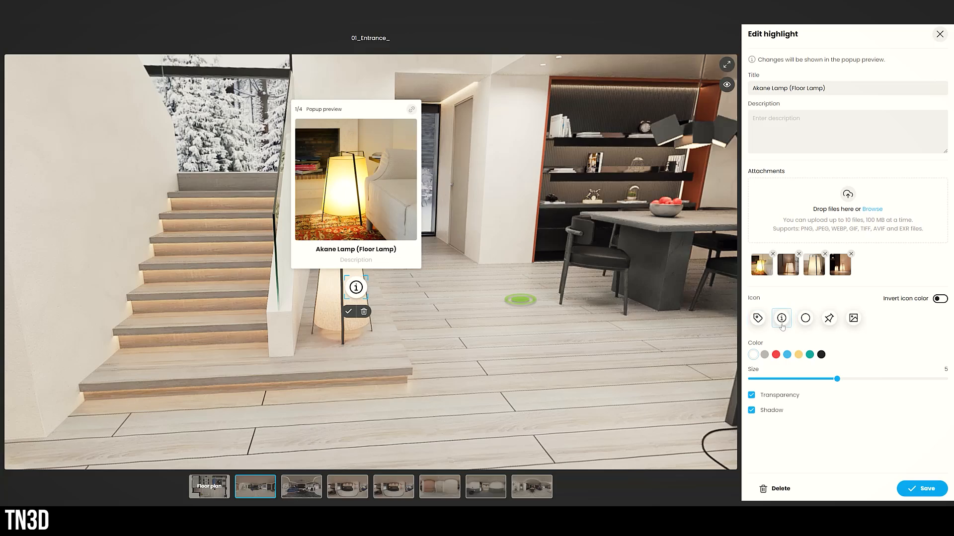
{"action": "left_click", "coordinate": [853, 318]}
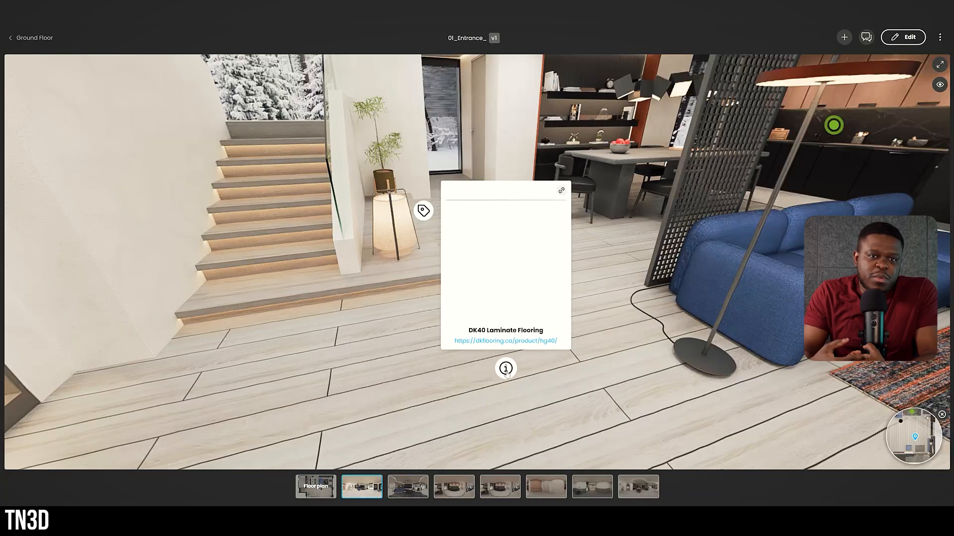
{"action": "left_click", "coordinate": [503, 340]}
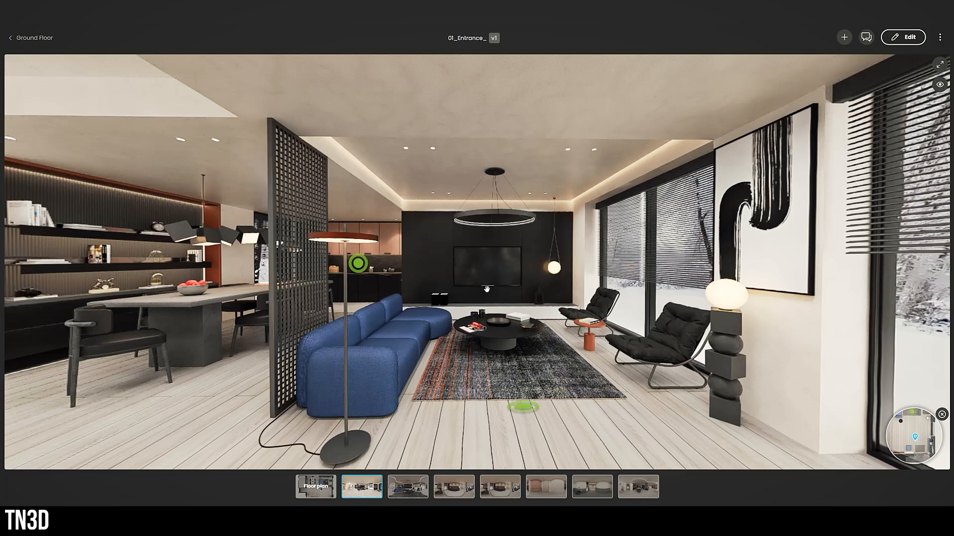
{"action": "left_click", "coordinate": [940, 37]}
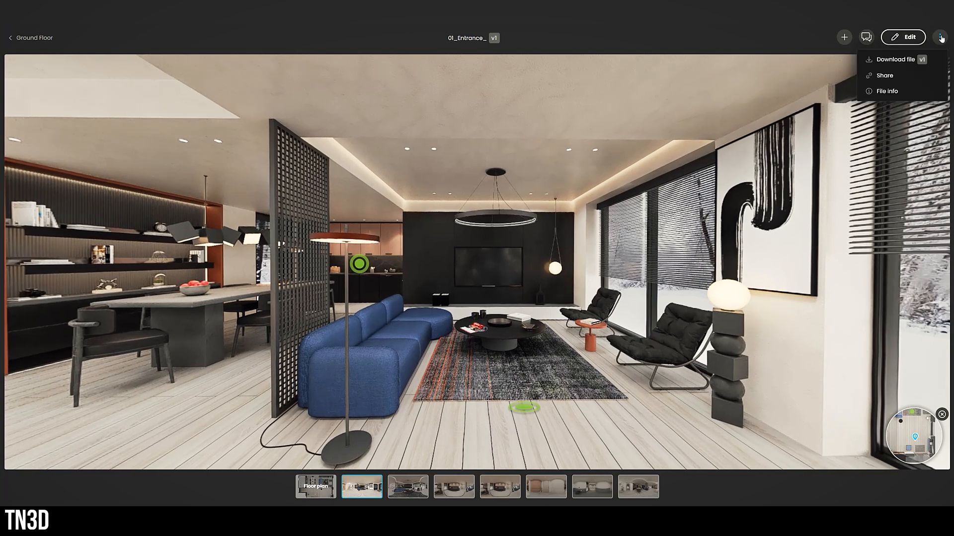
{"action": "left_click", "coordinate": [884, 76]}
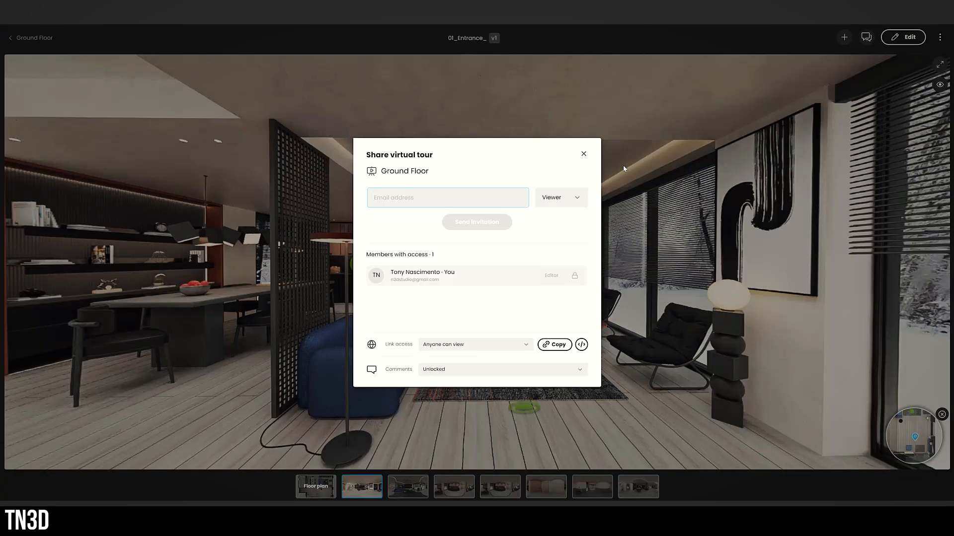
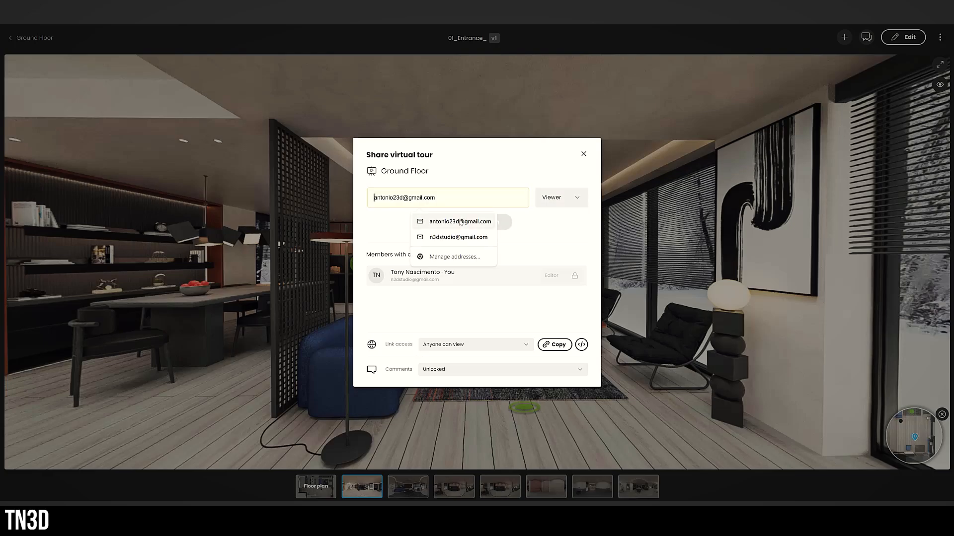
{"action": "left_click", "coordinate": [459, 221]}
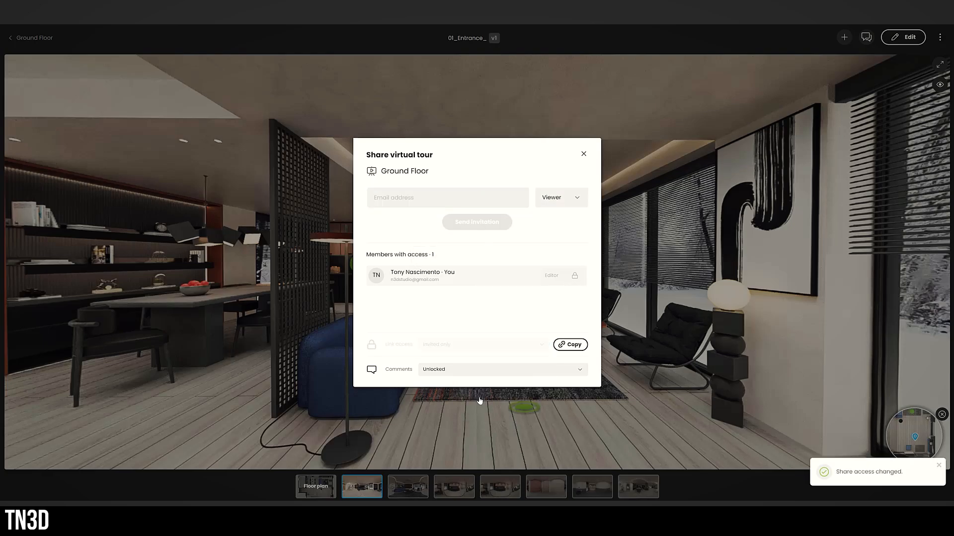
Step: Set link access to Anyone can view, copy the share link and unlock comments
{"action": "left_click", "coordinate": [570, 344]}
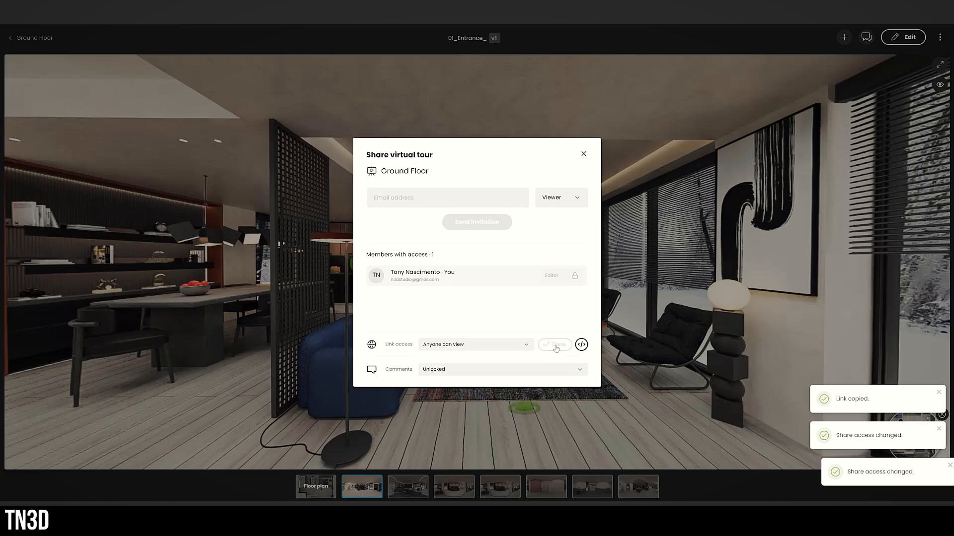
{"action": "left_click", "coordinate": [501, 368]}
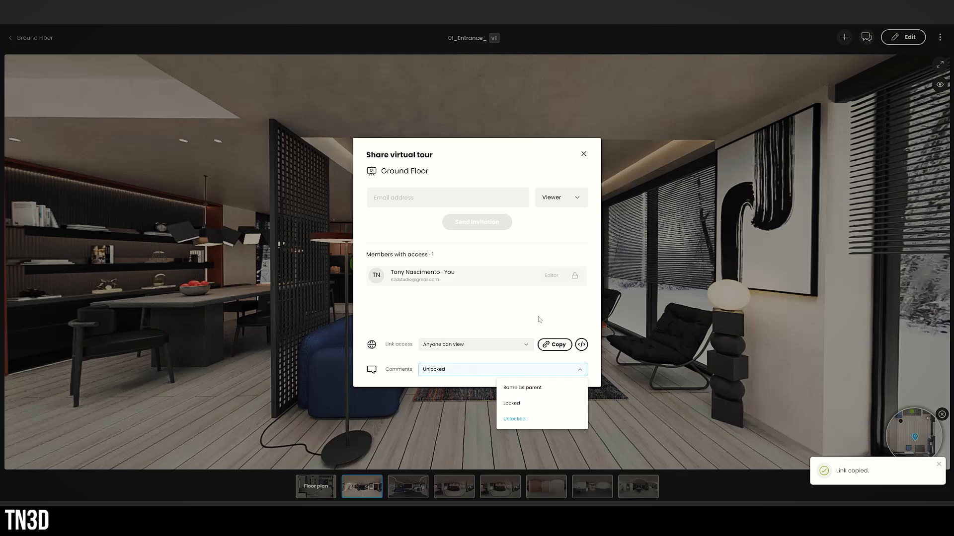
{"action": "left_click", "coordinate": [583, 153]}
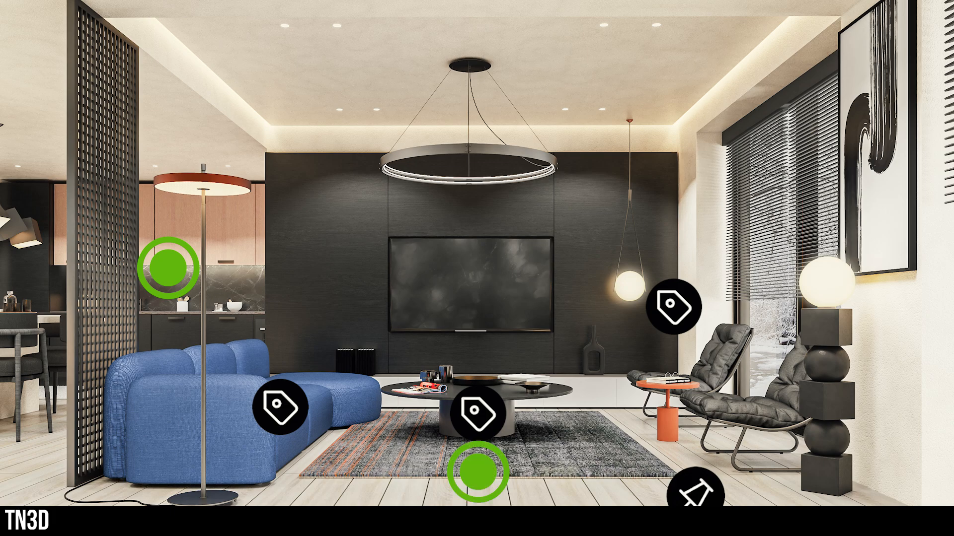
Step: Walk the shared tour from the Entrance to the Living Room and on to 03_Kitchen Tile Finish
{"action": "left_click", "coordinate": [474, 472]}
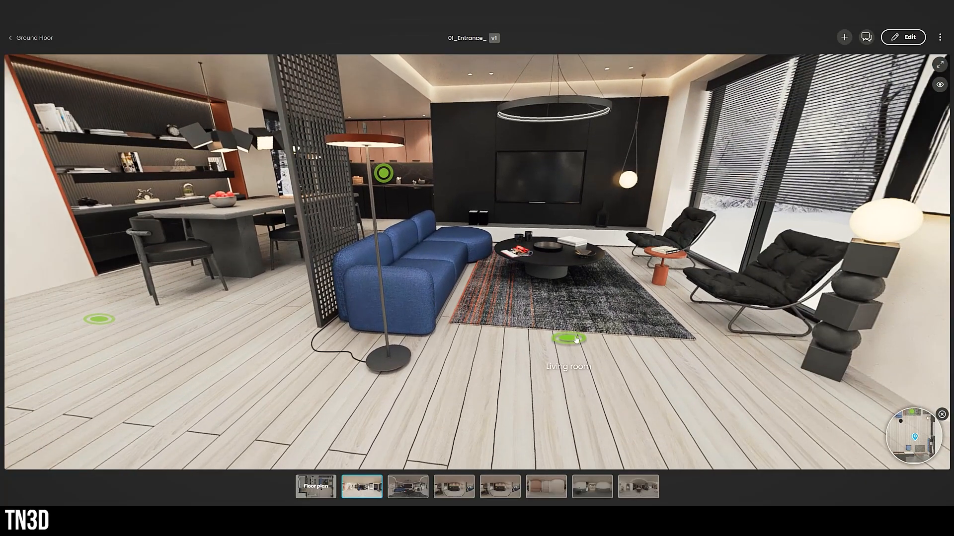
{"action": "left_click", "coordinate": [567, 339]}
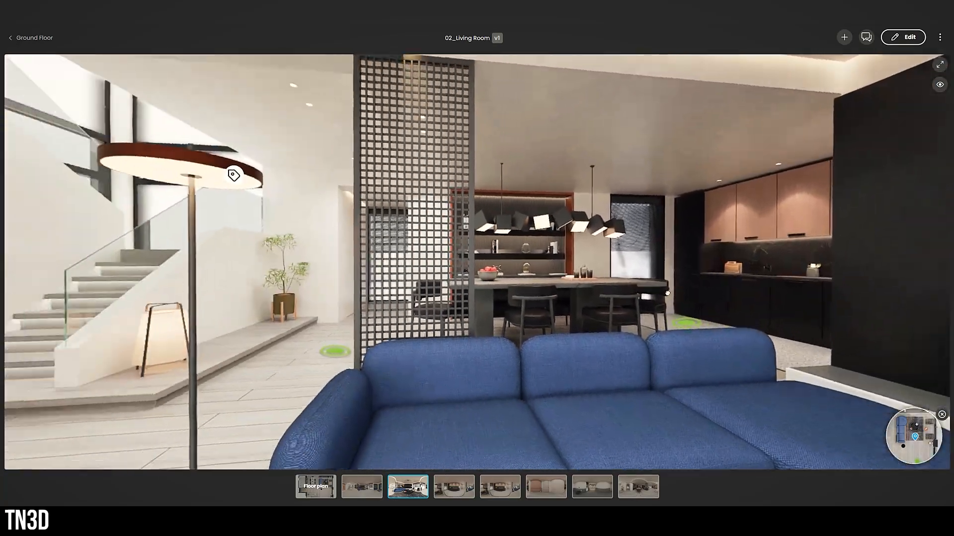
{"action": "left_click", "coordinate": [454, 486]}
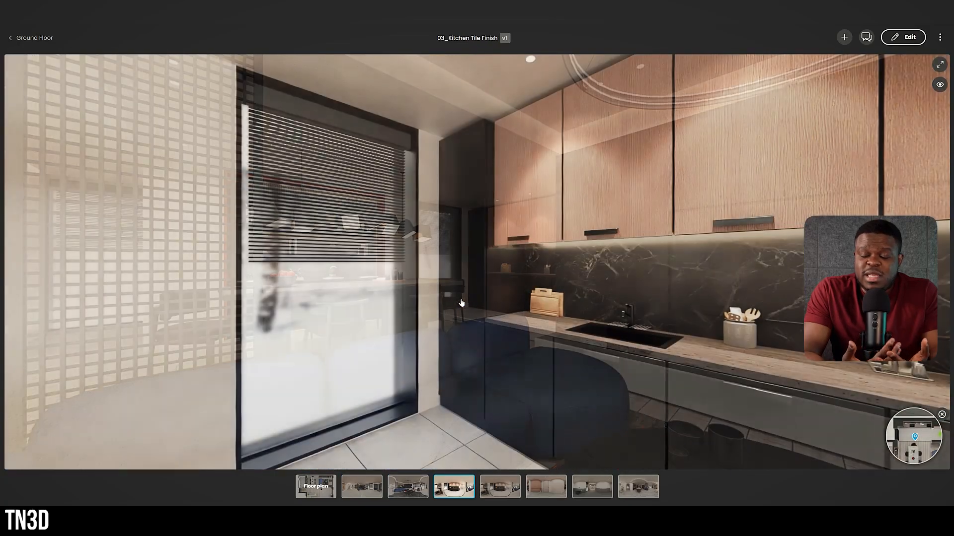